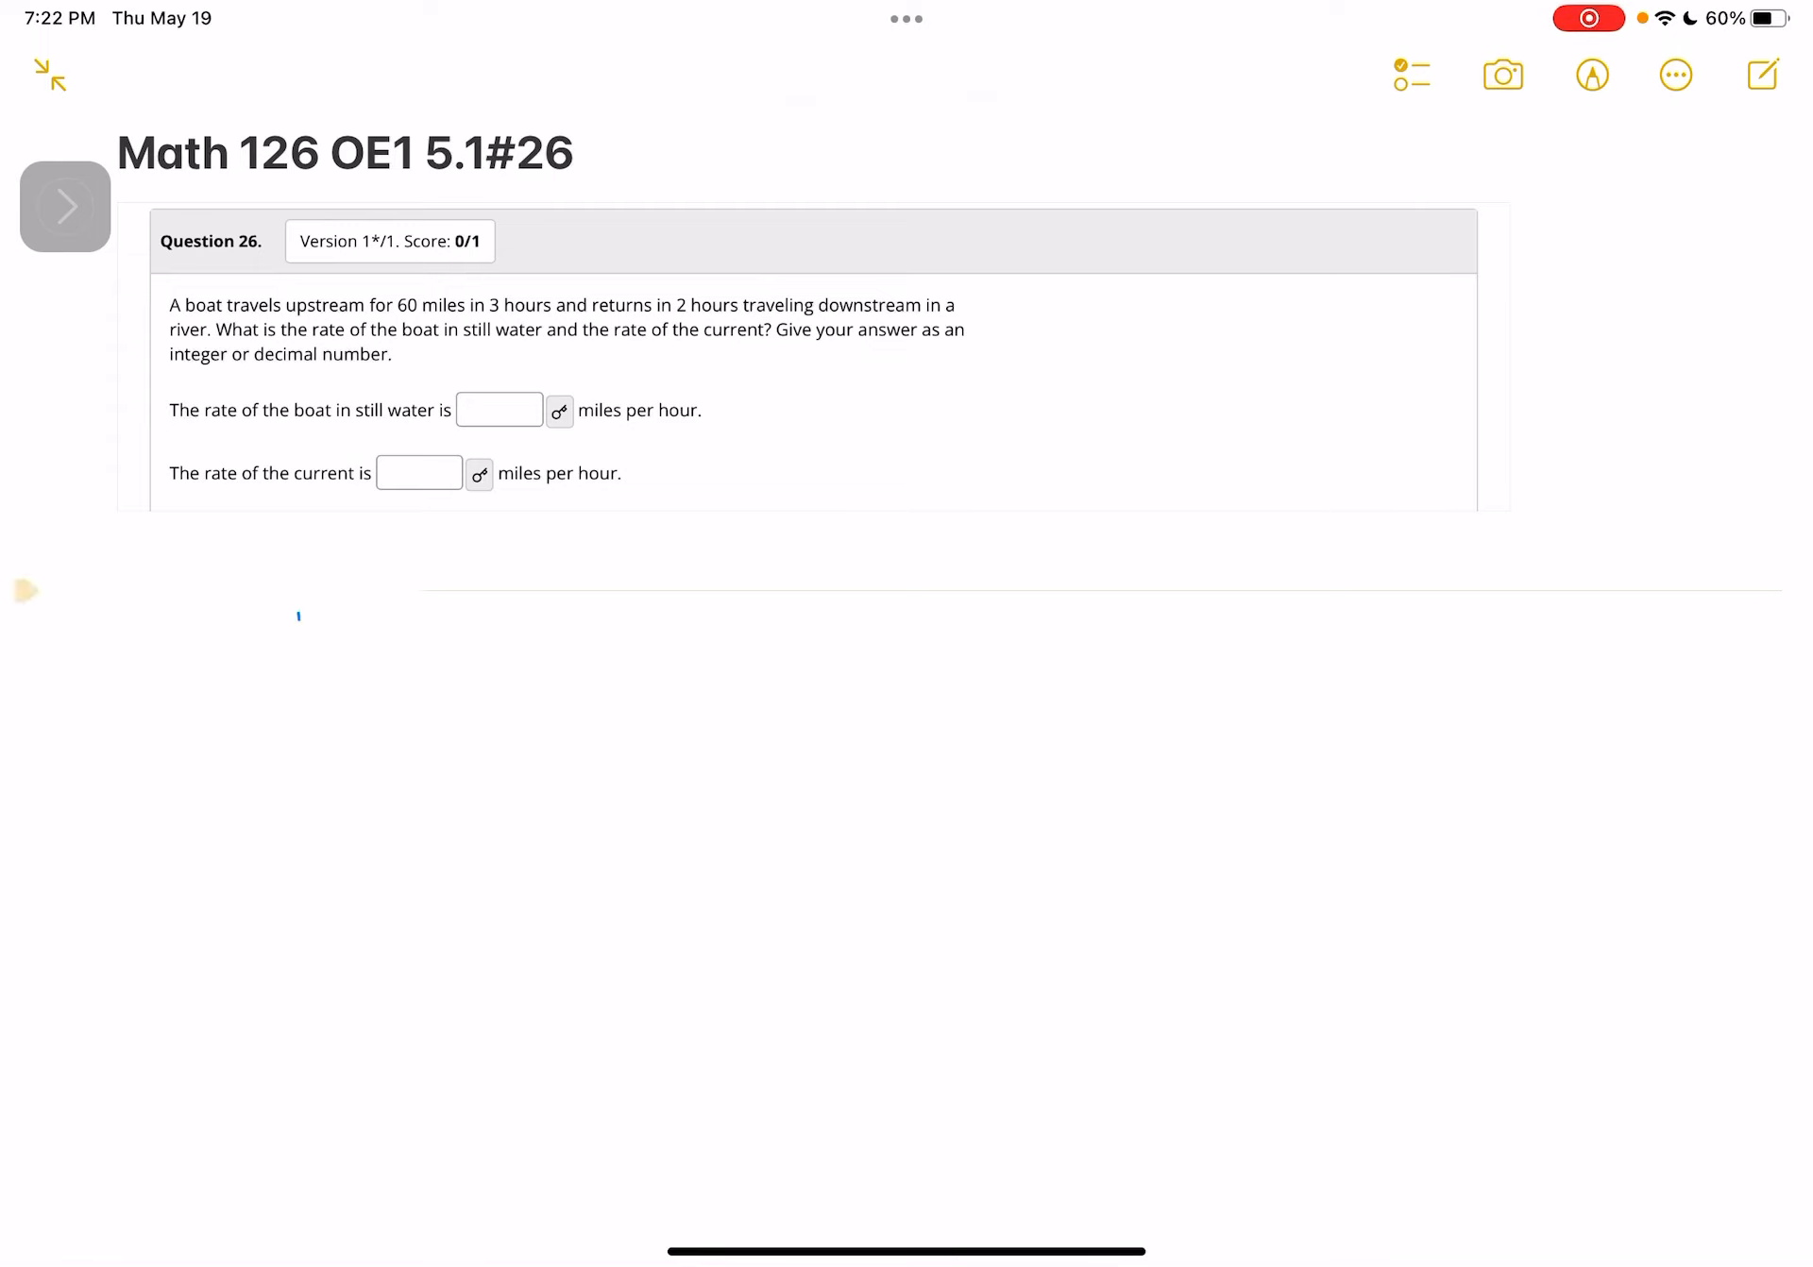
Sketch the river banks with an upstream arrow and a bracket labelled 60 miles.
drag(302, 607, 323, 1139)
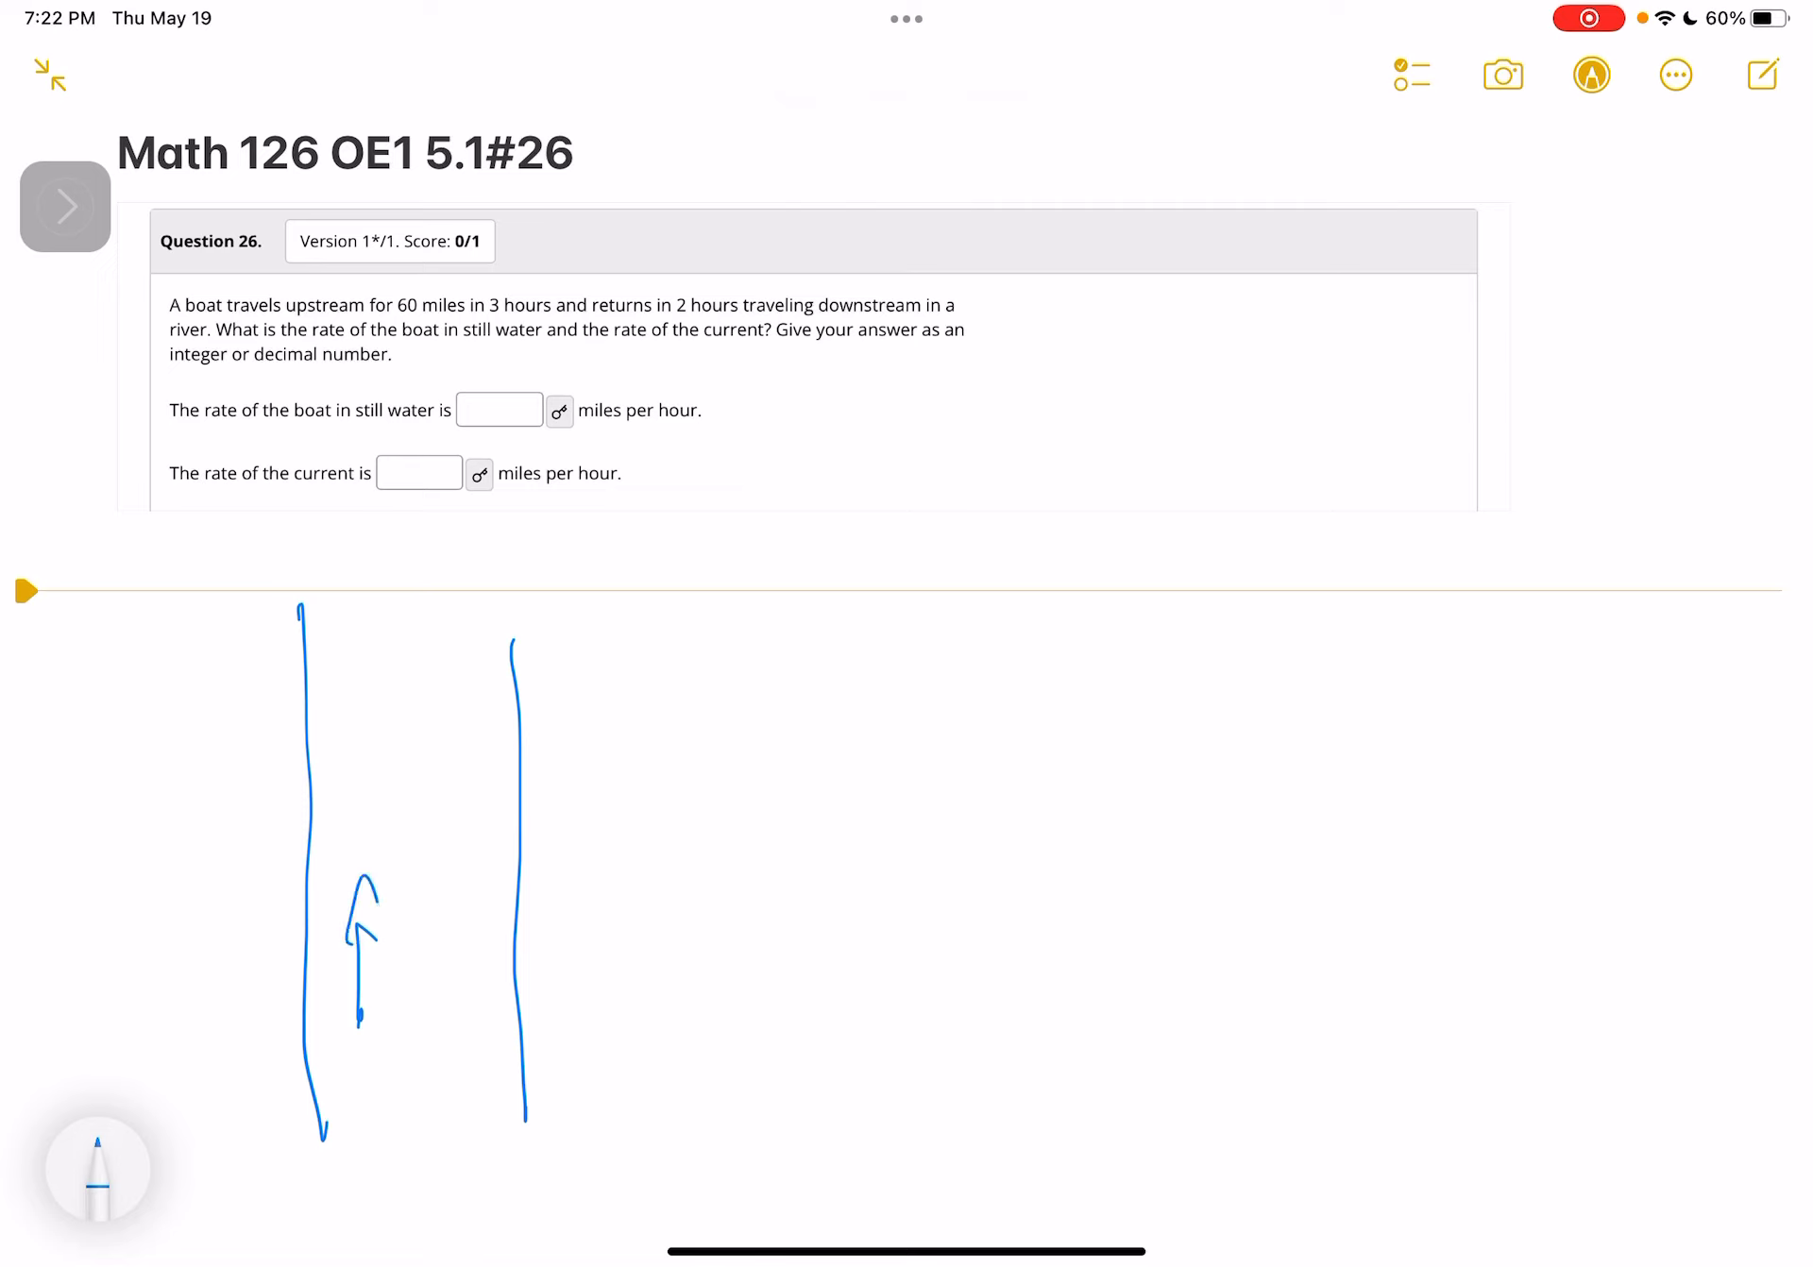
drag(514, 643, 729, 650)
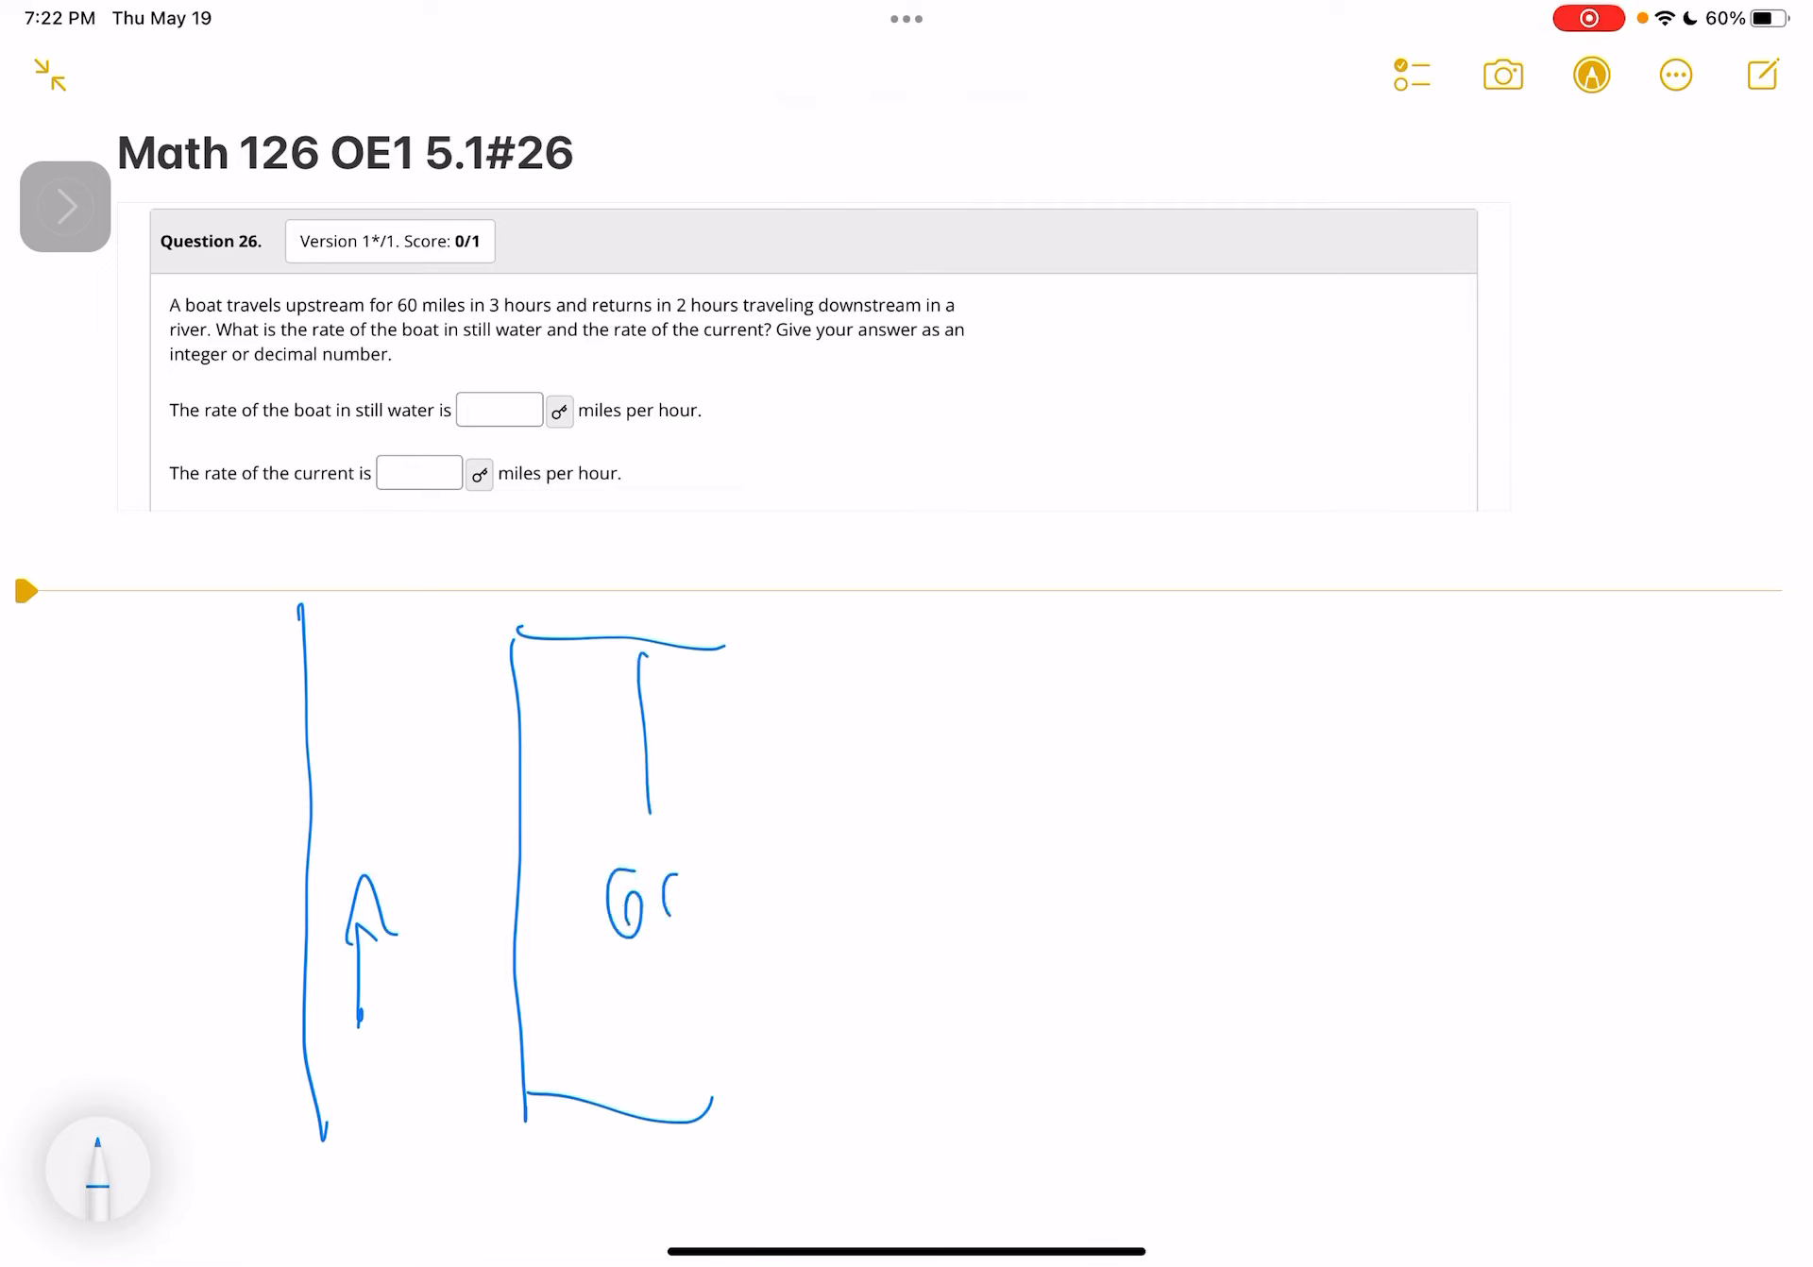
drag(642, 965, 648, 1075)
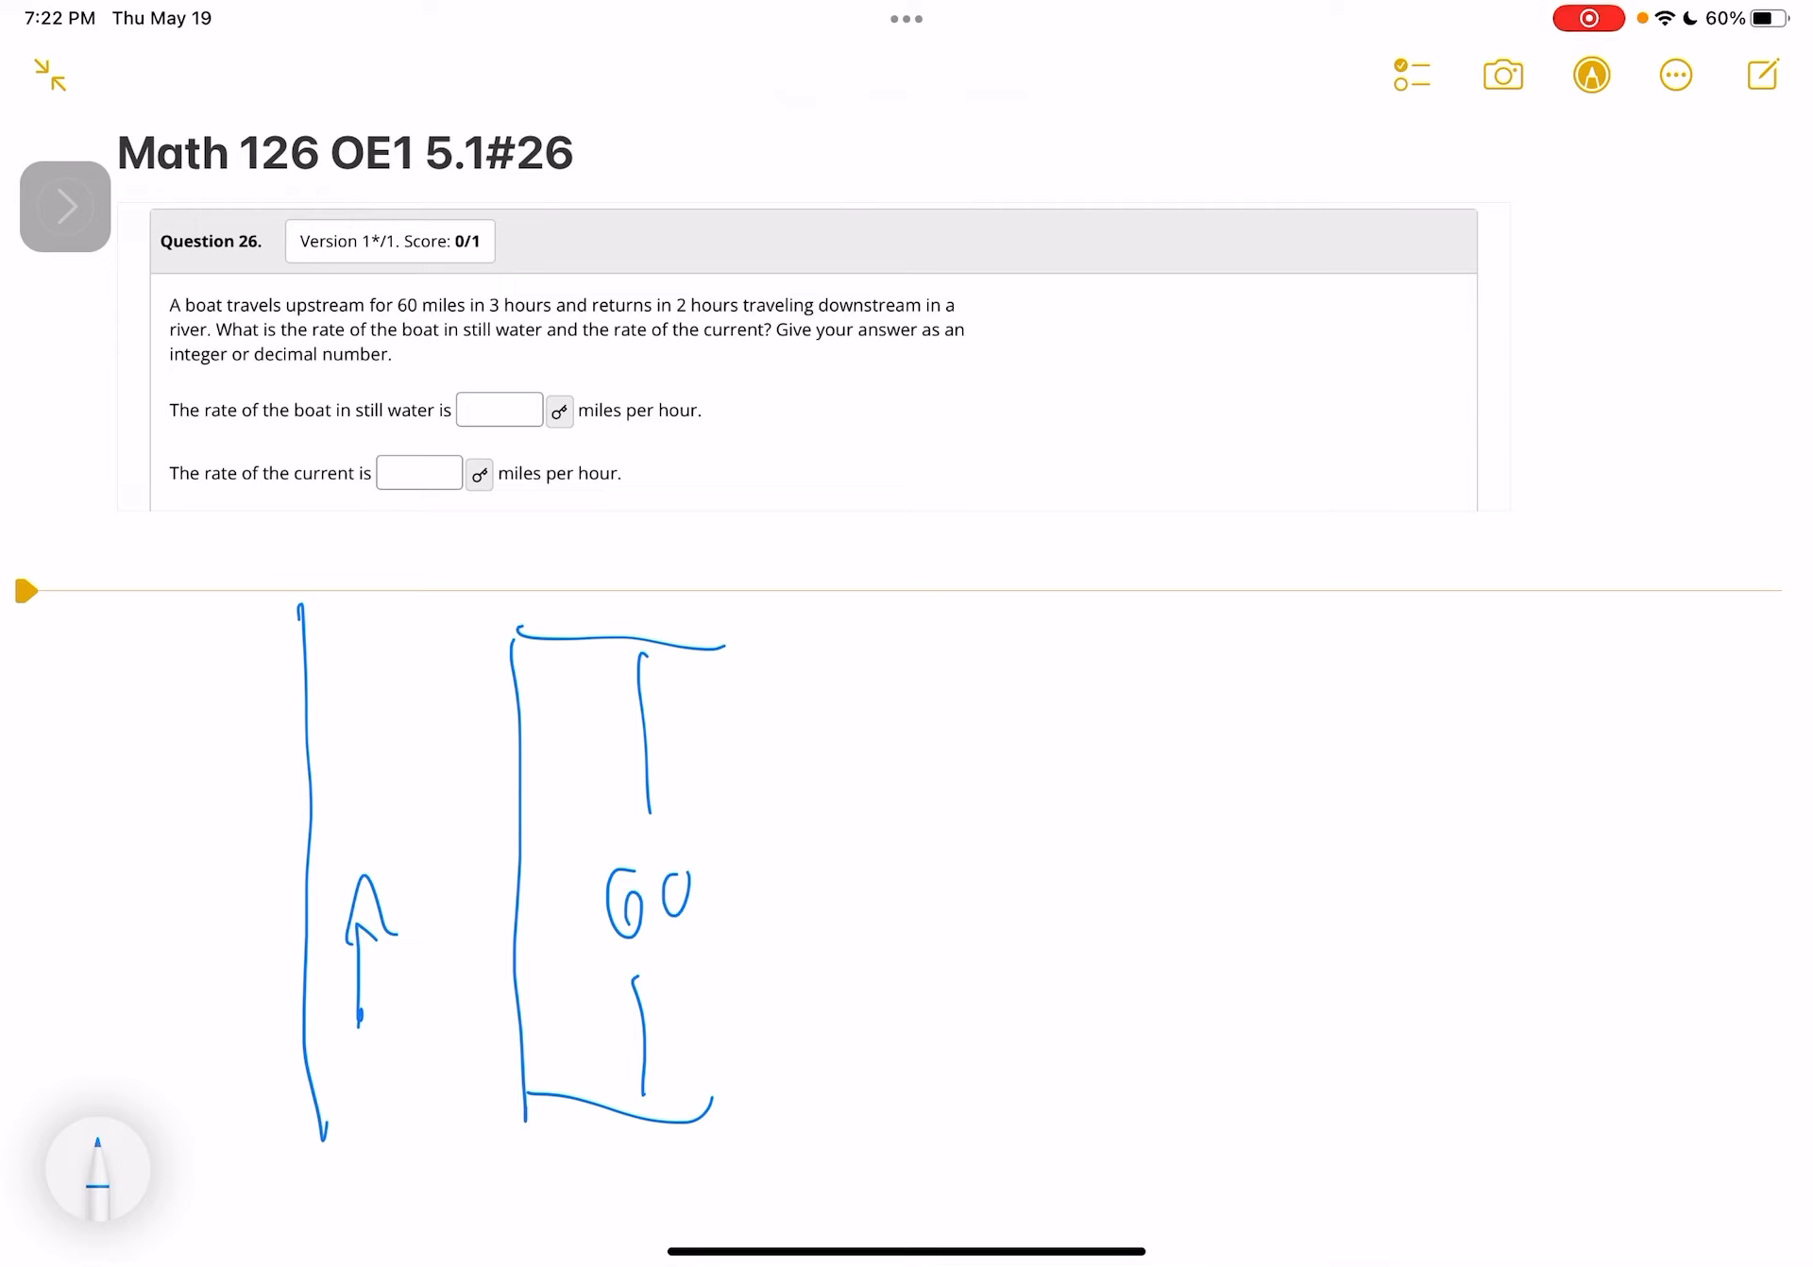
Write the upstream rate b−c and define b as the boat's speed in still water.
drag(746, 786, 786, 729)
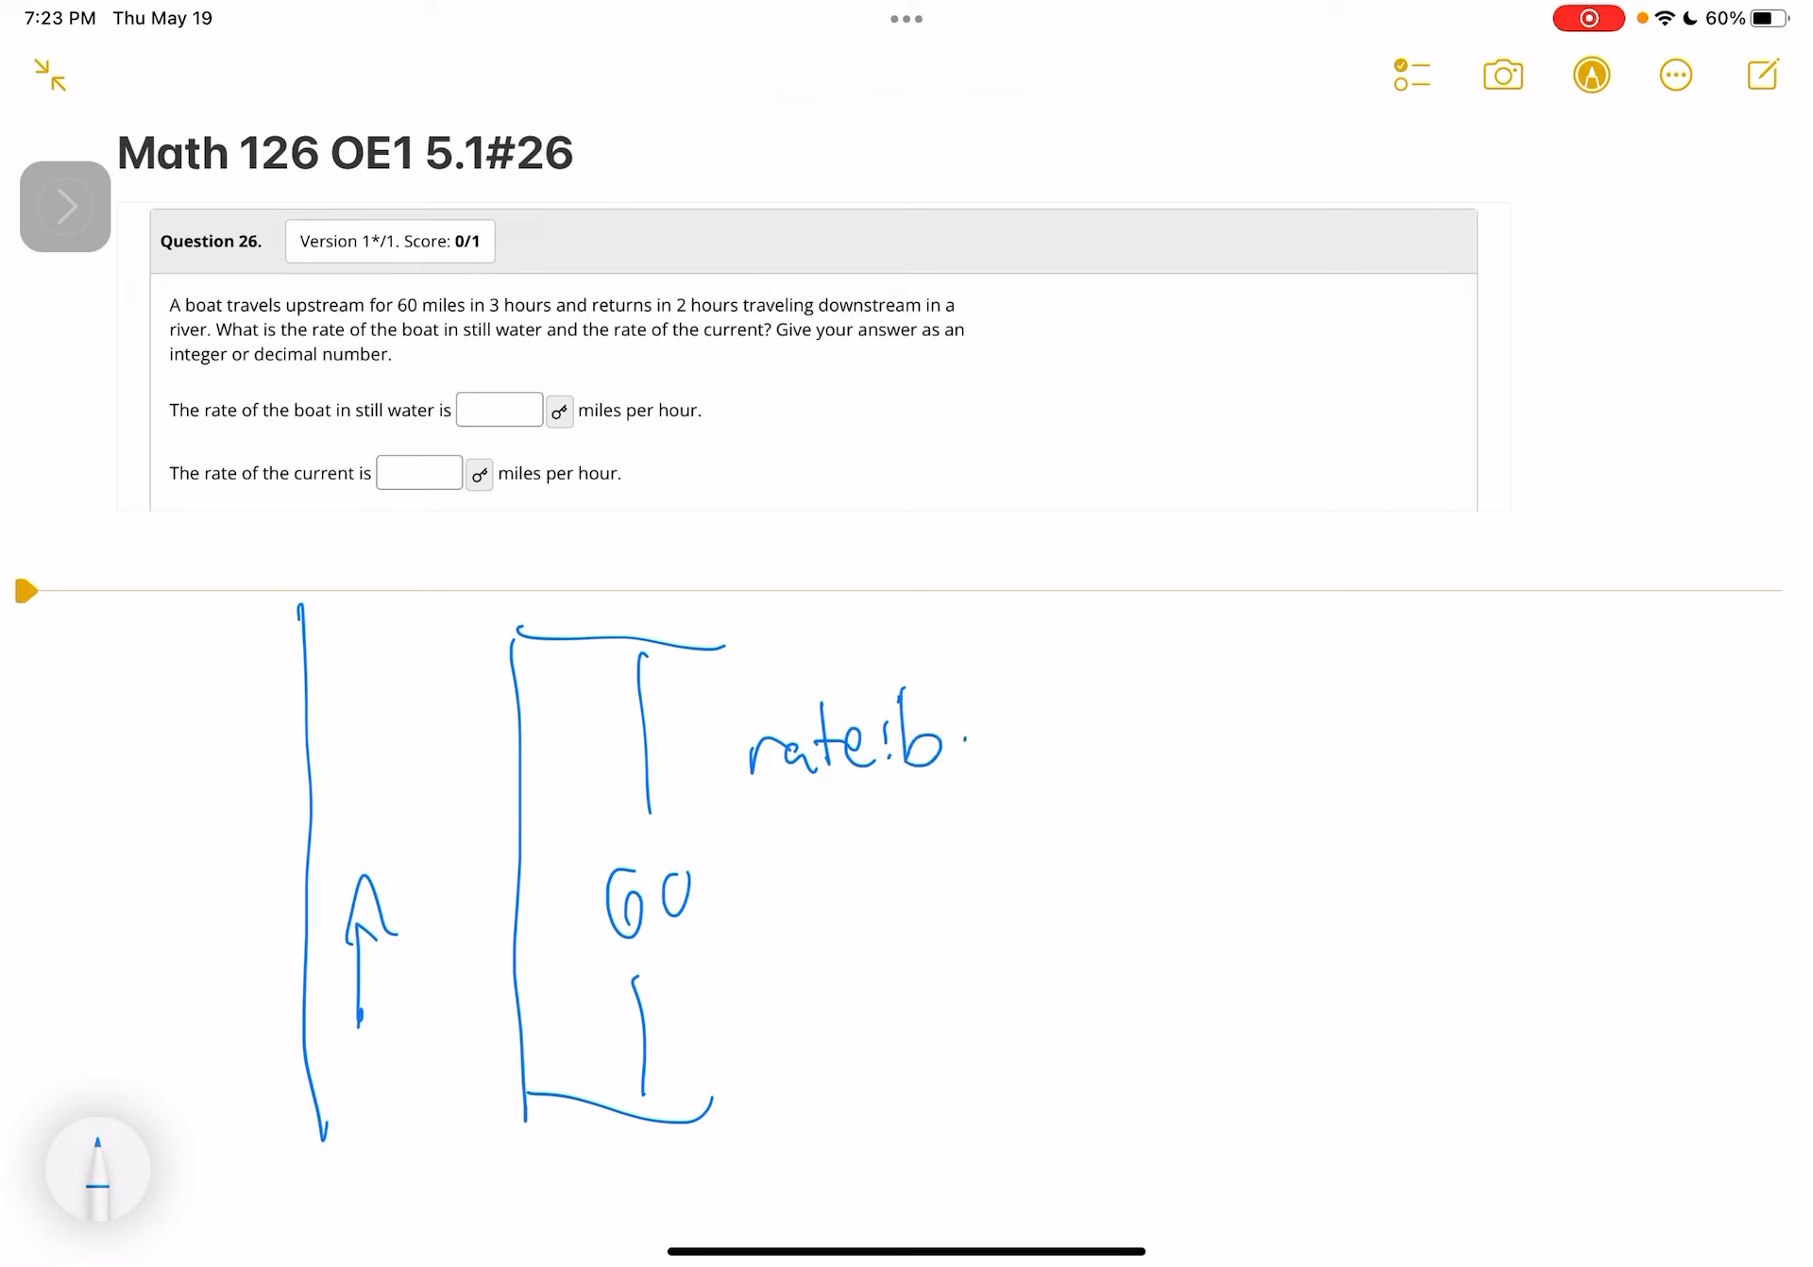
drag(965, 737, 1046, 768)
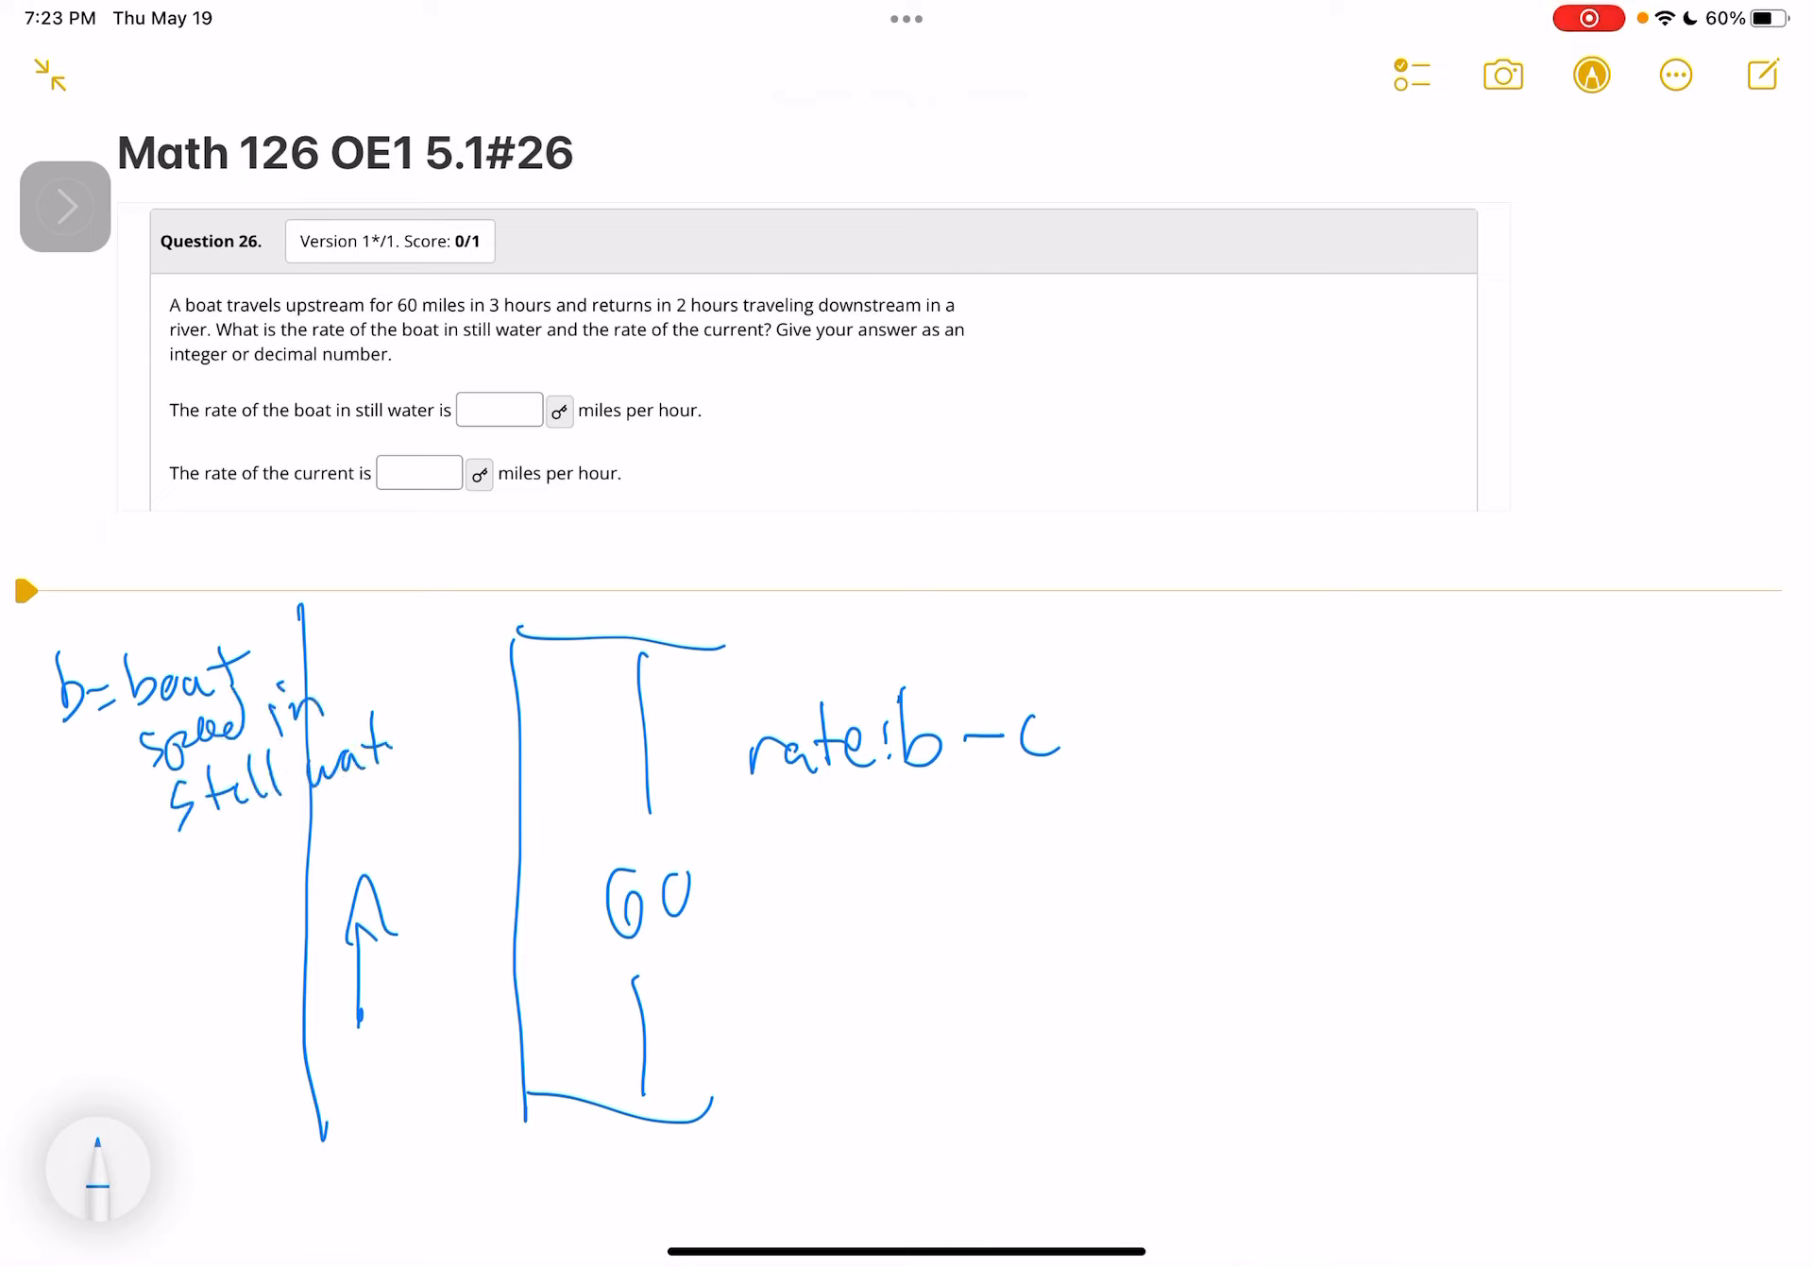
Write c = current, d = rt, 60 = (b−c)3, and divide by 3 to get 20 = b−c.
drag(81, 914, 231, 903)
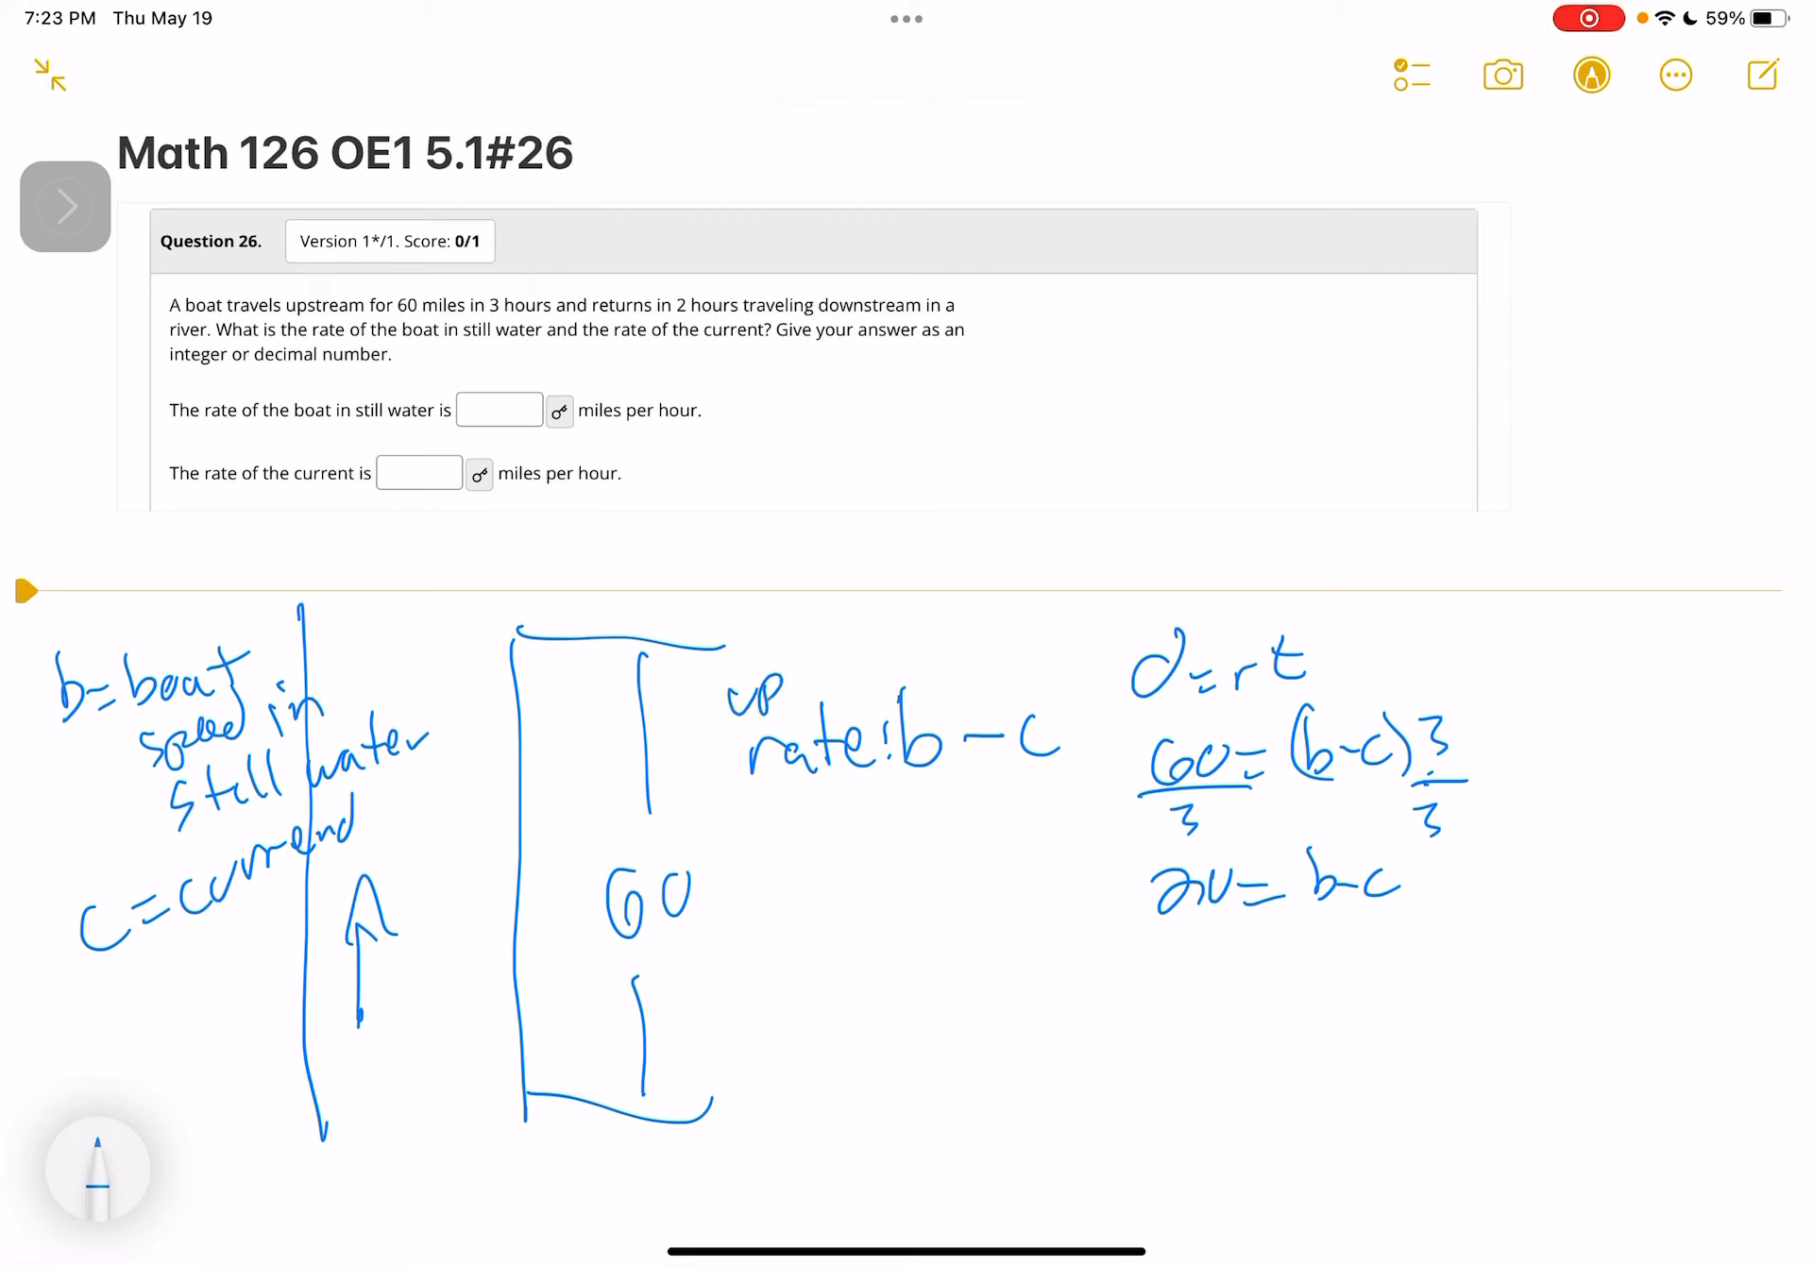
Draw the downstream arrow, write rate b+c and 60 = (b+c)2, then divide both sides by 2.
drag(463, 844, 462, 1001)
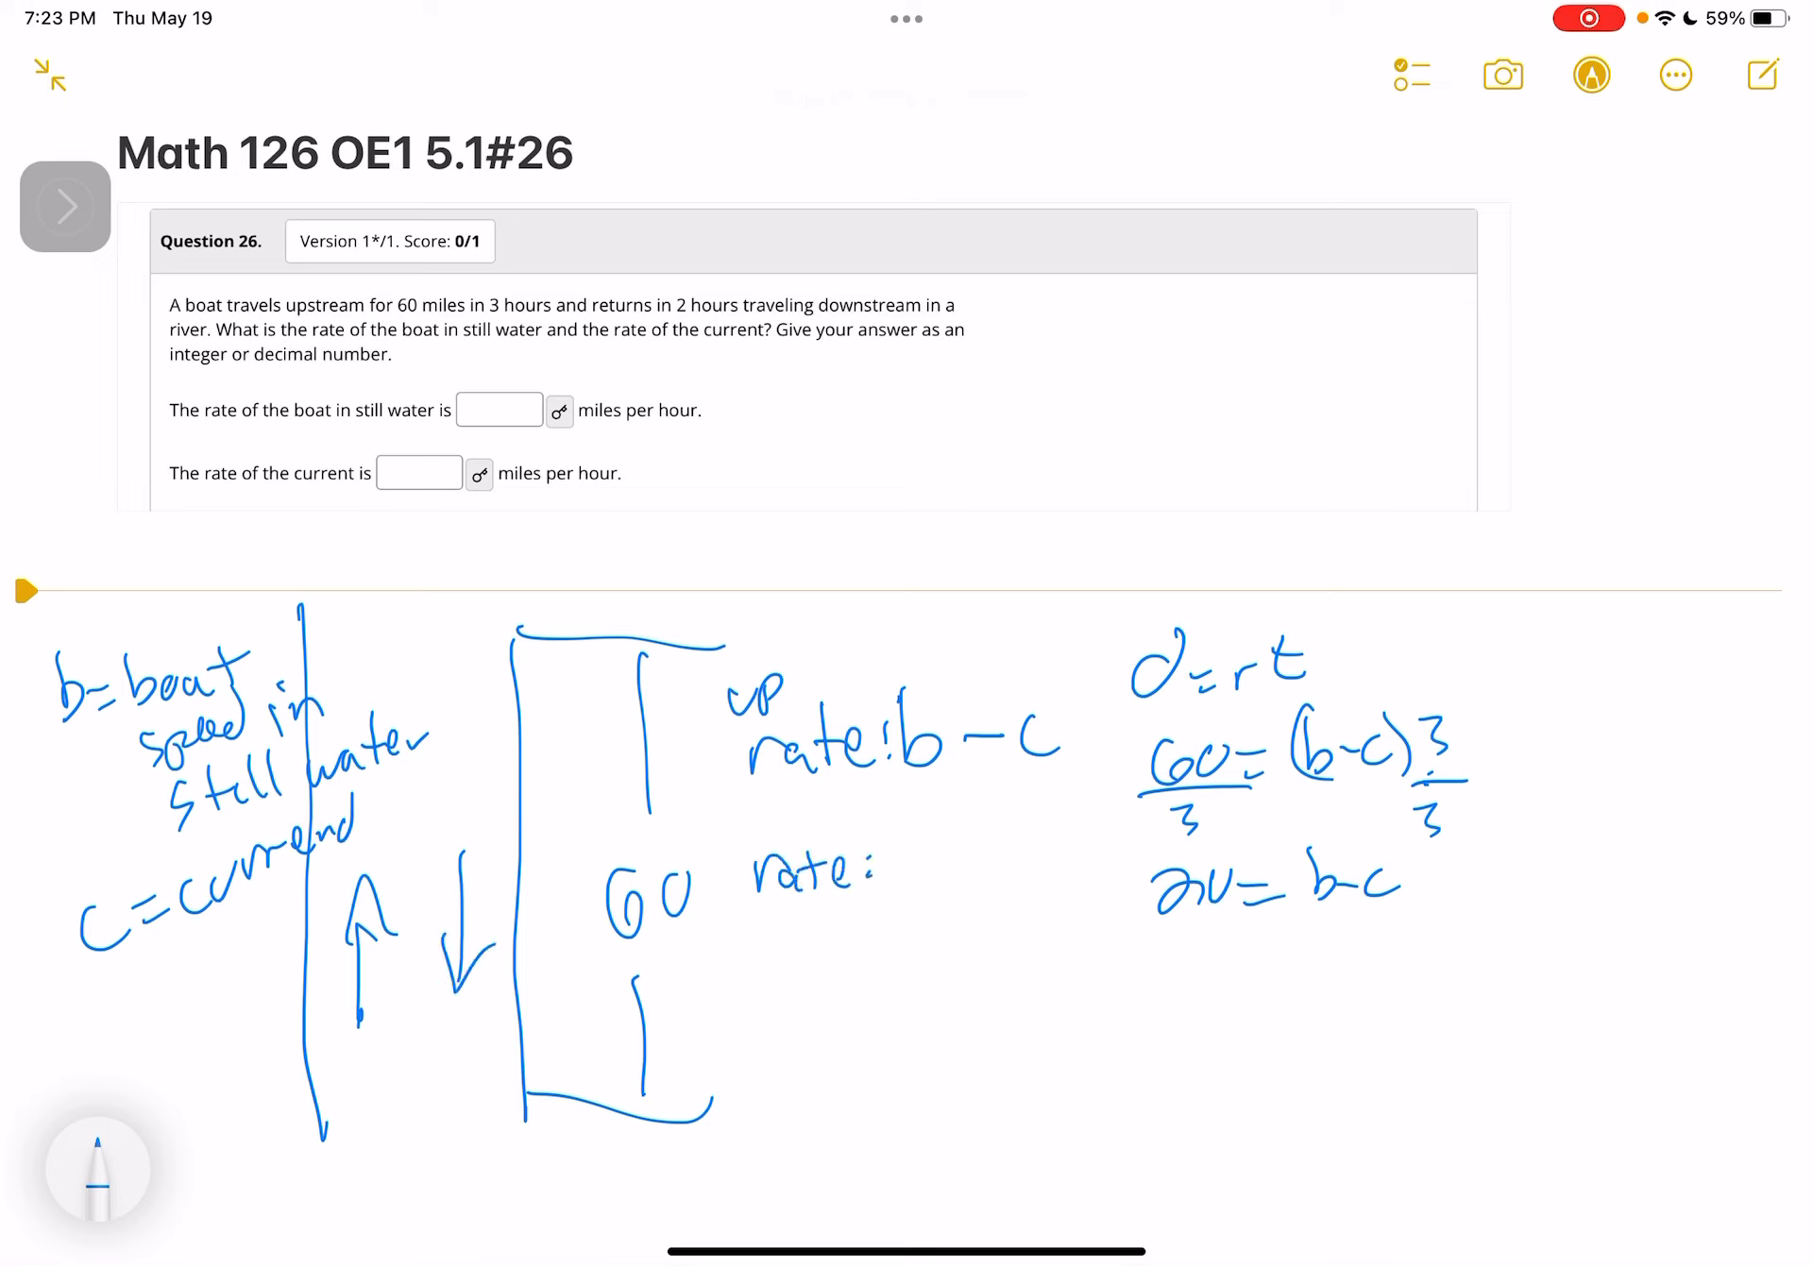
text(b+c)
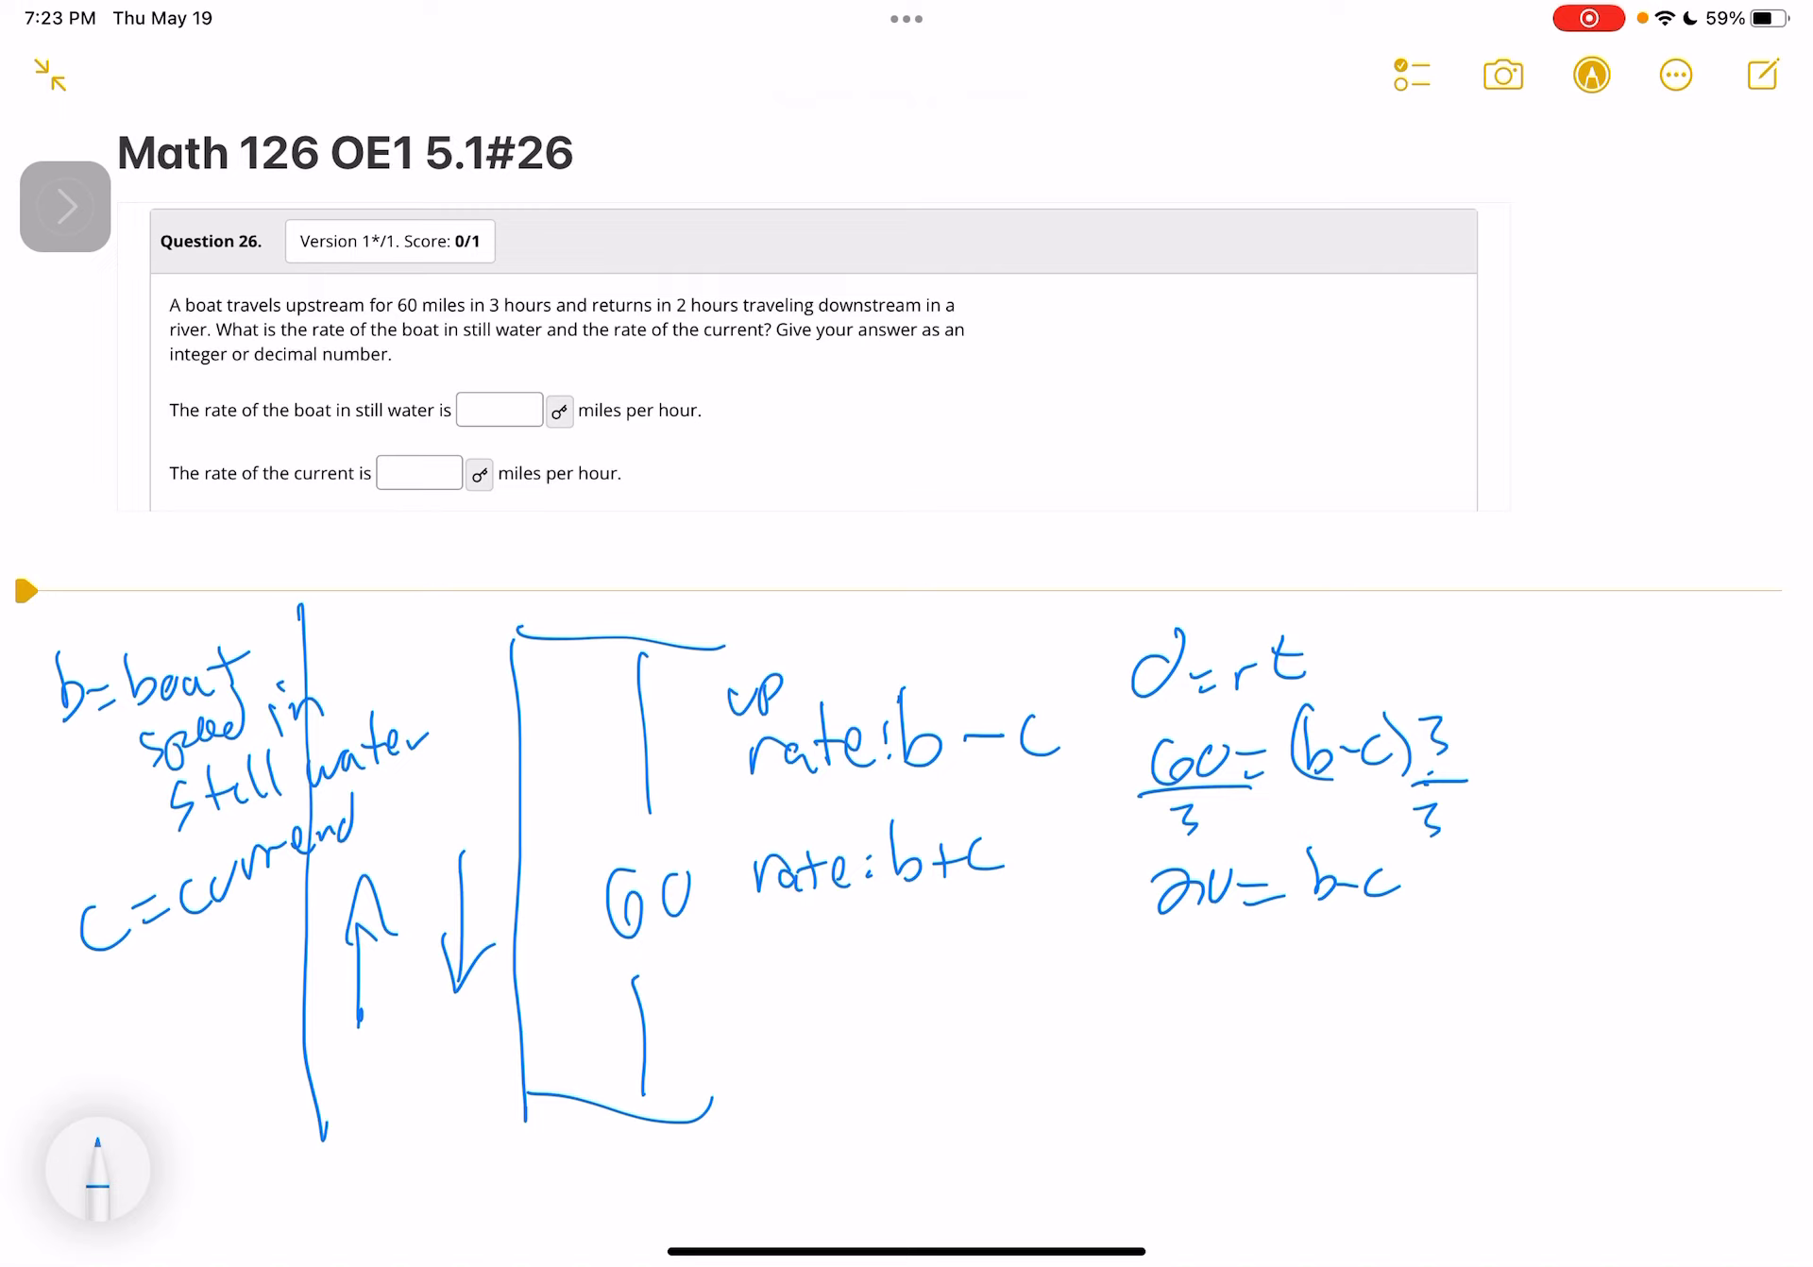
drag(1155, 996, 1254, 1001)
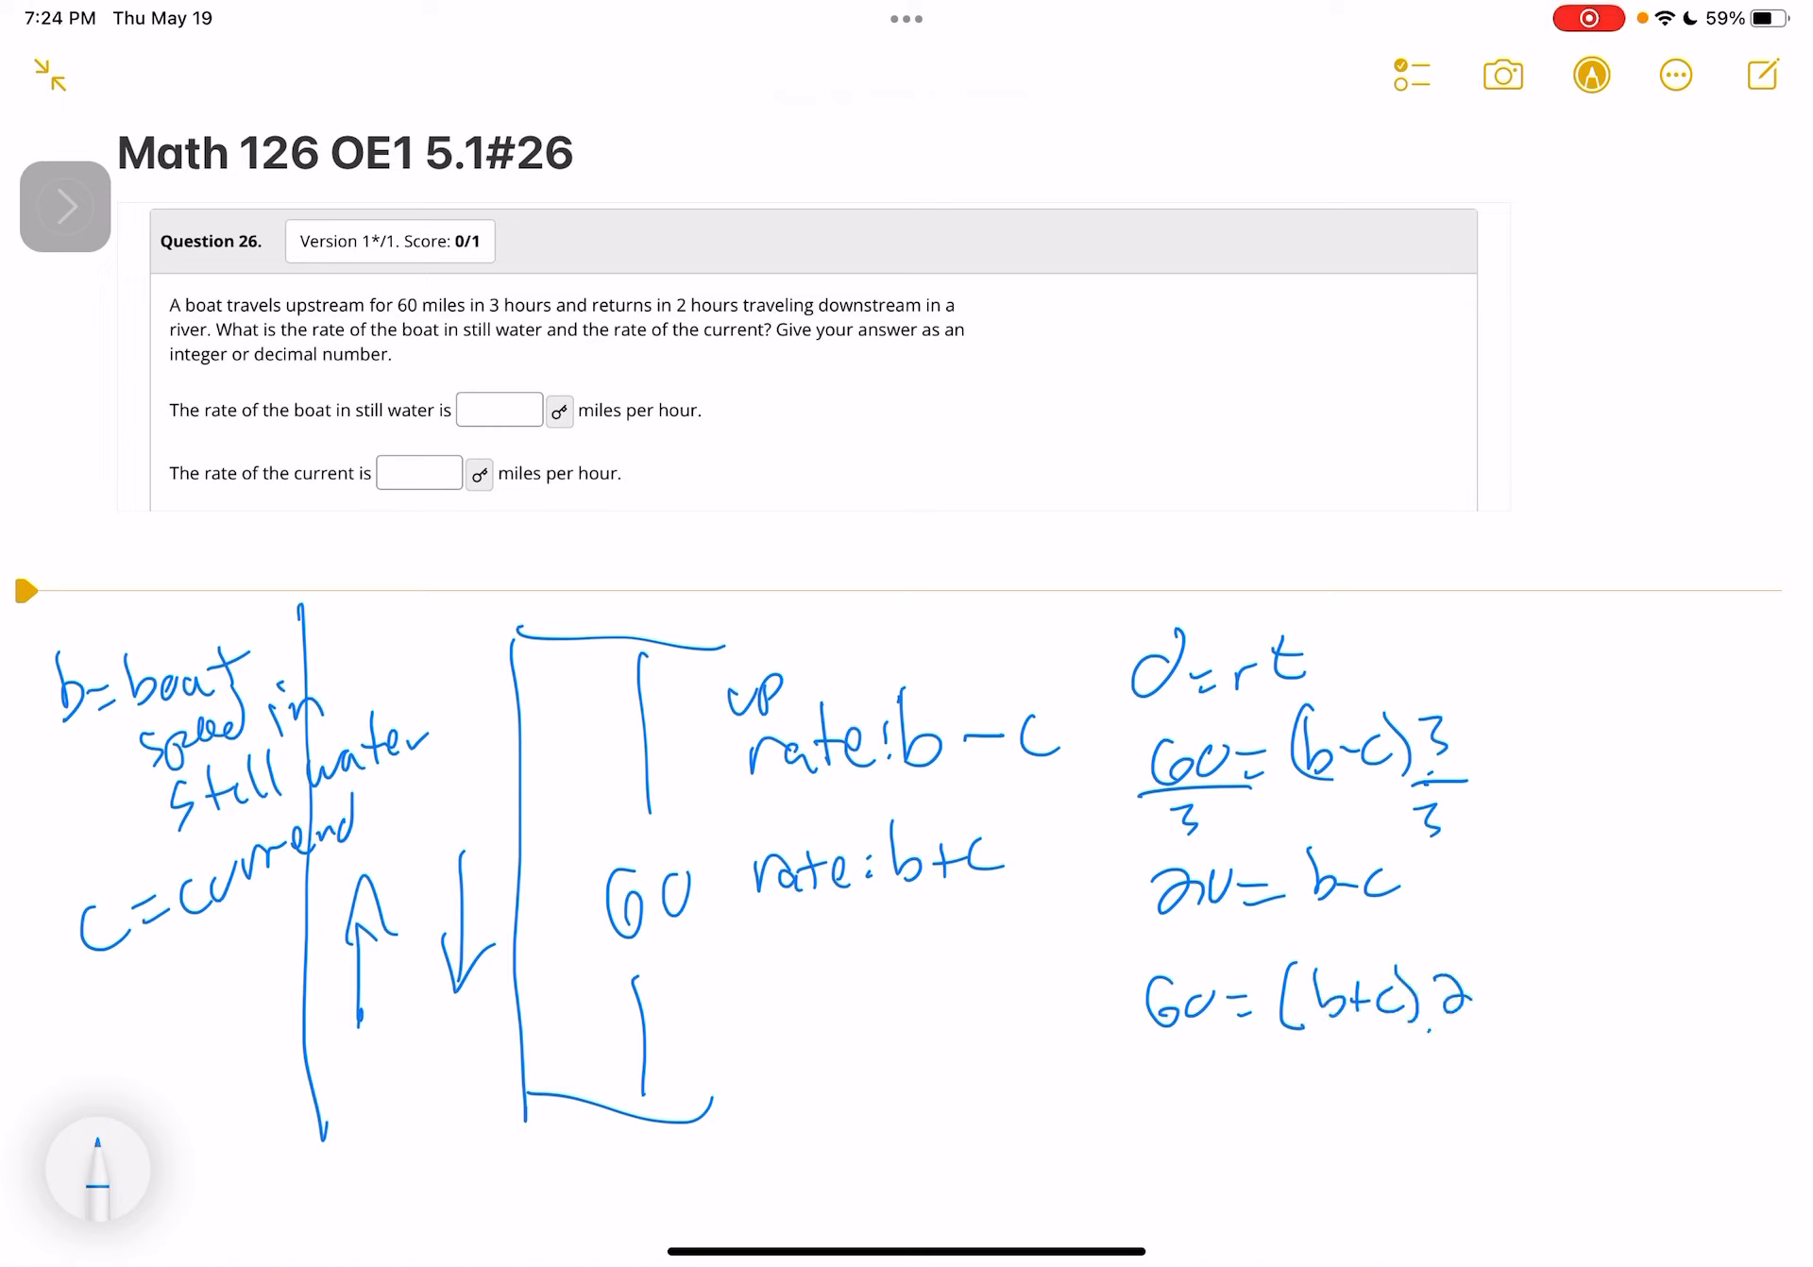
drag(1203, 1007, 1469, 1052)
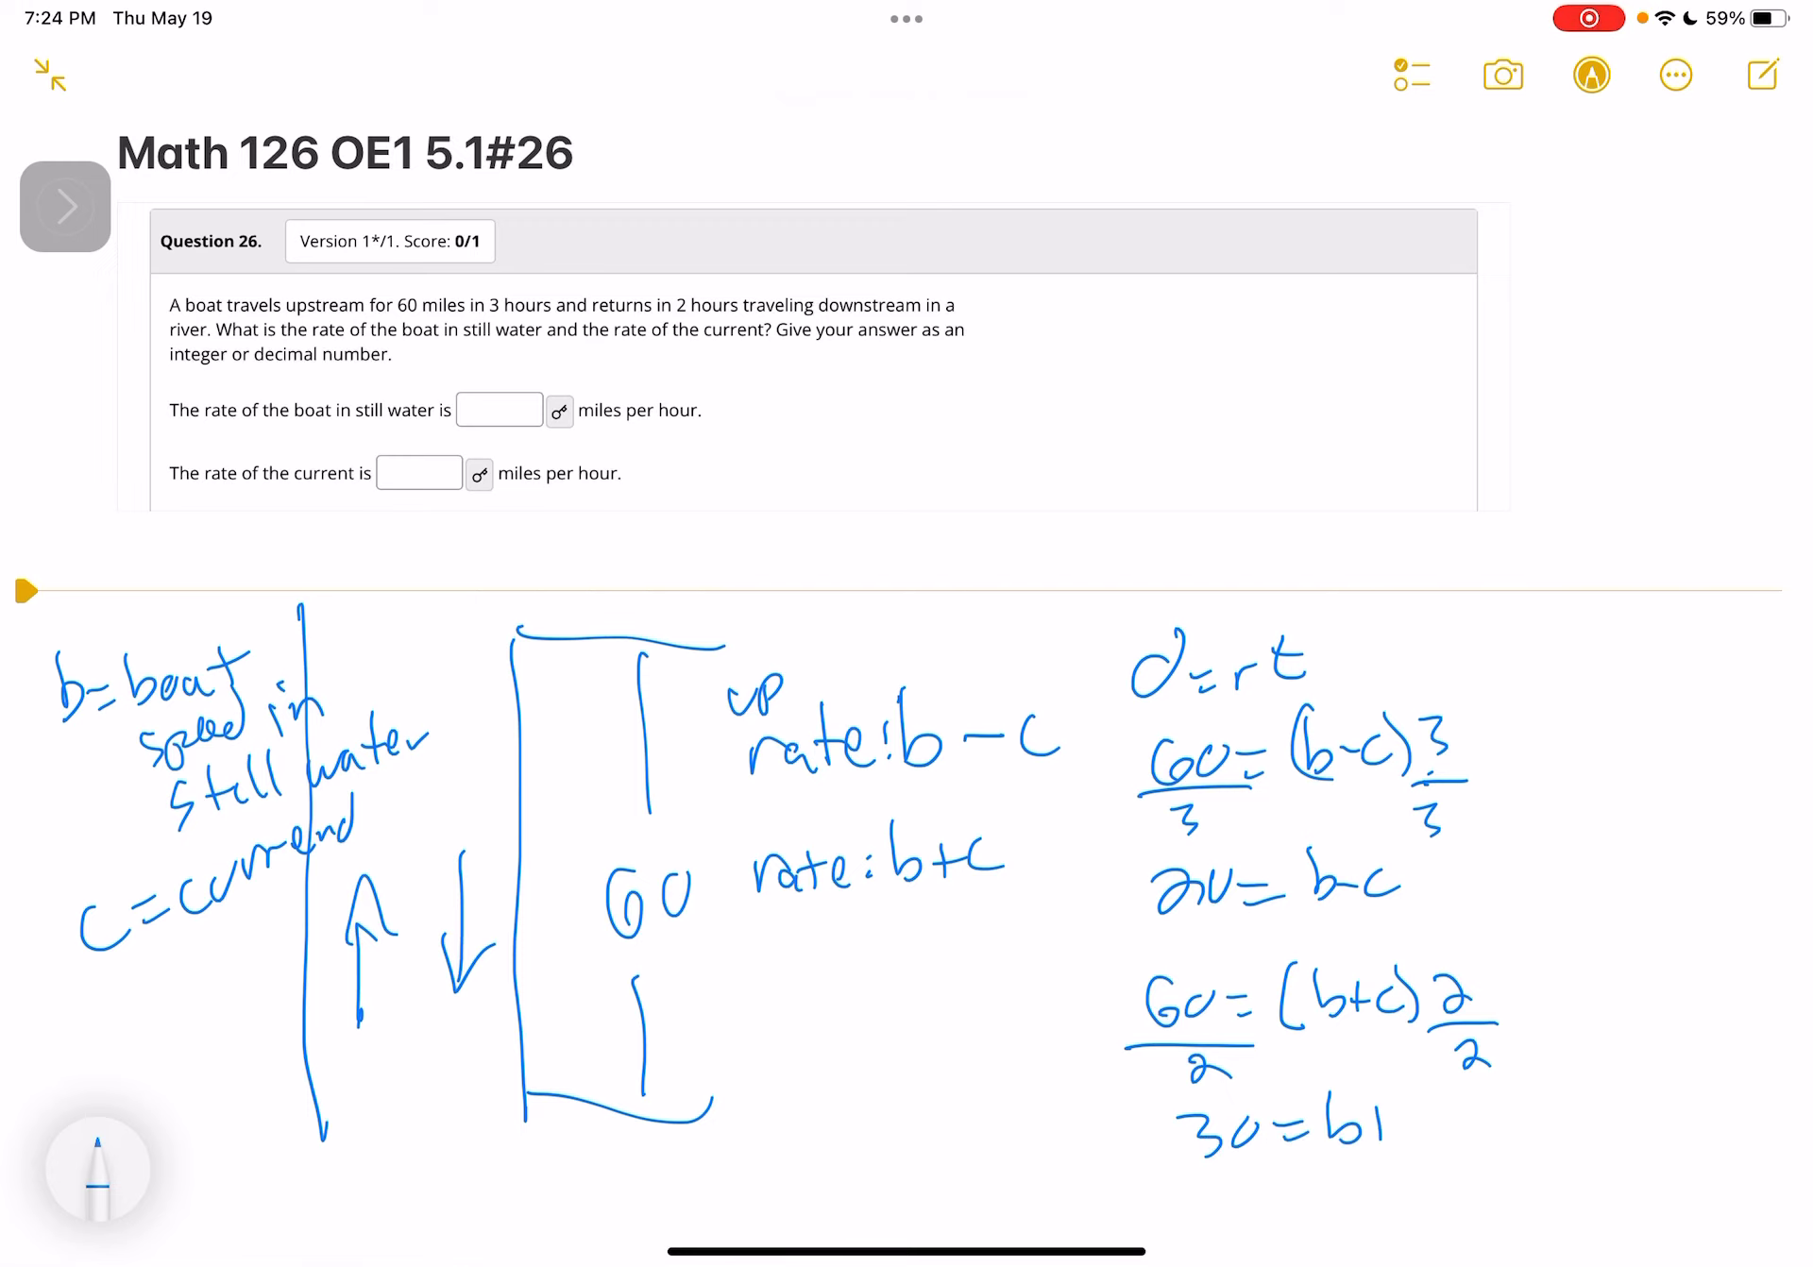
Add 20 = b−c and 30 = b+c to get 50 = 2b, b = 25, then c = 5.
scroll(down, 3)
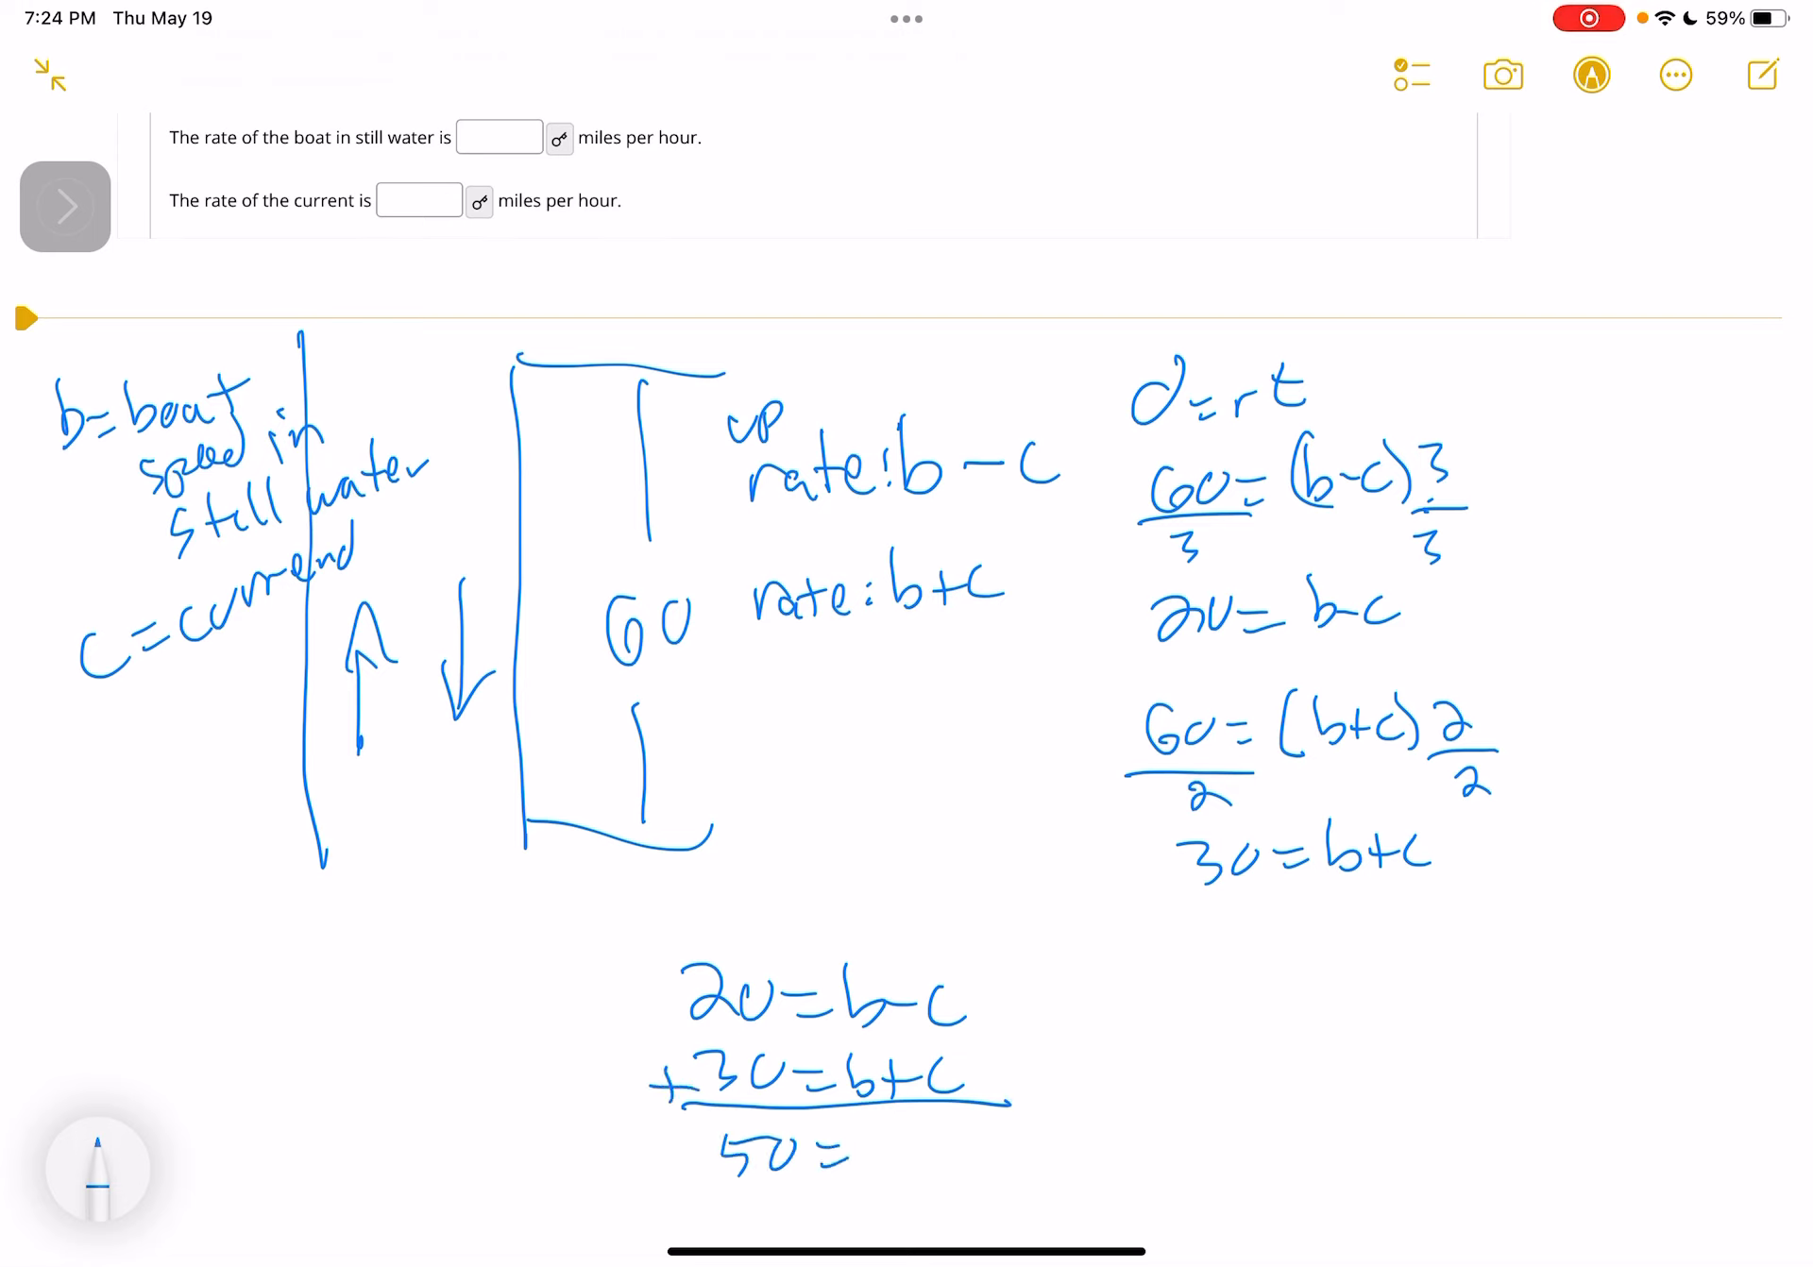
text(2b)
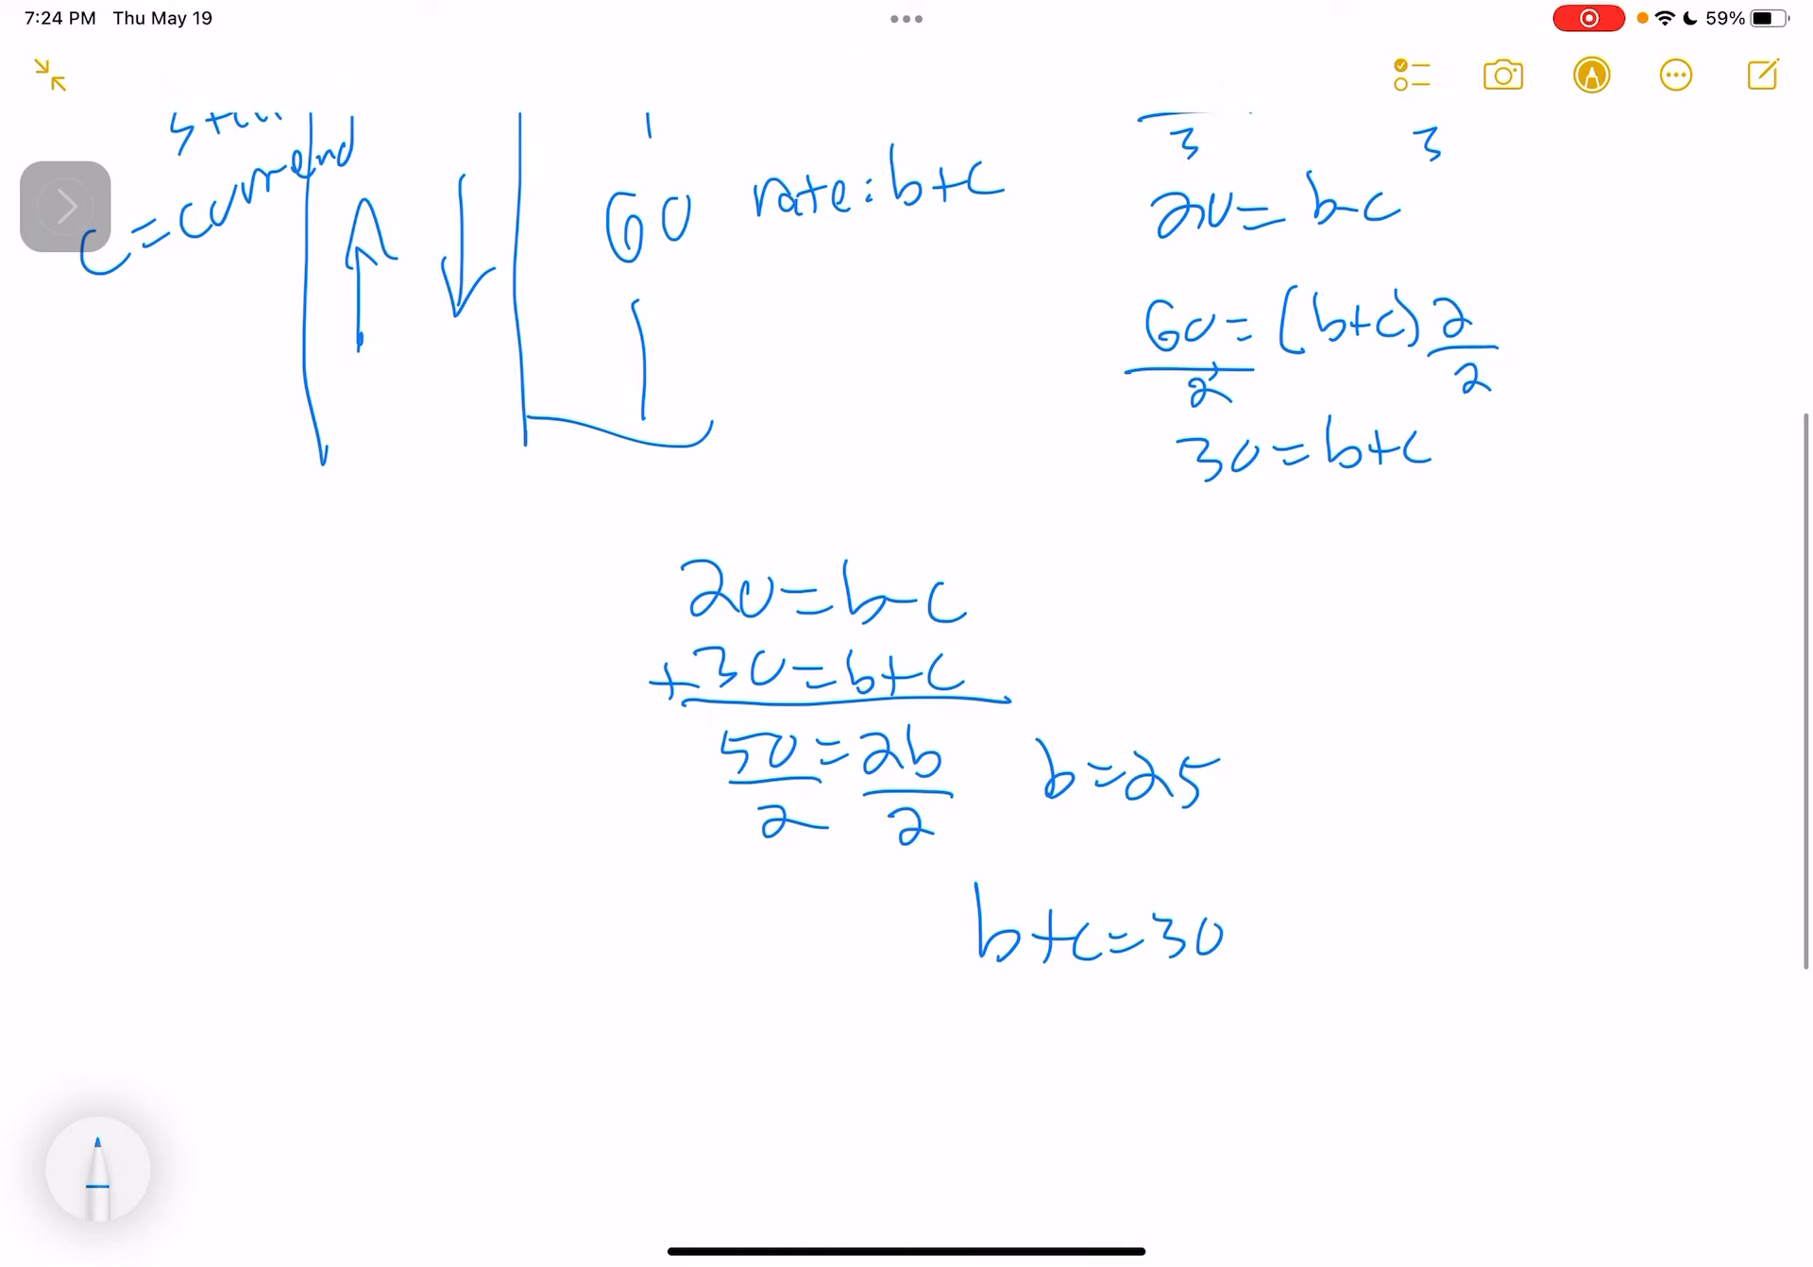
drag(1058, 1029, 1179, 1034)
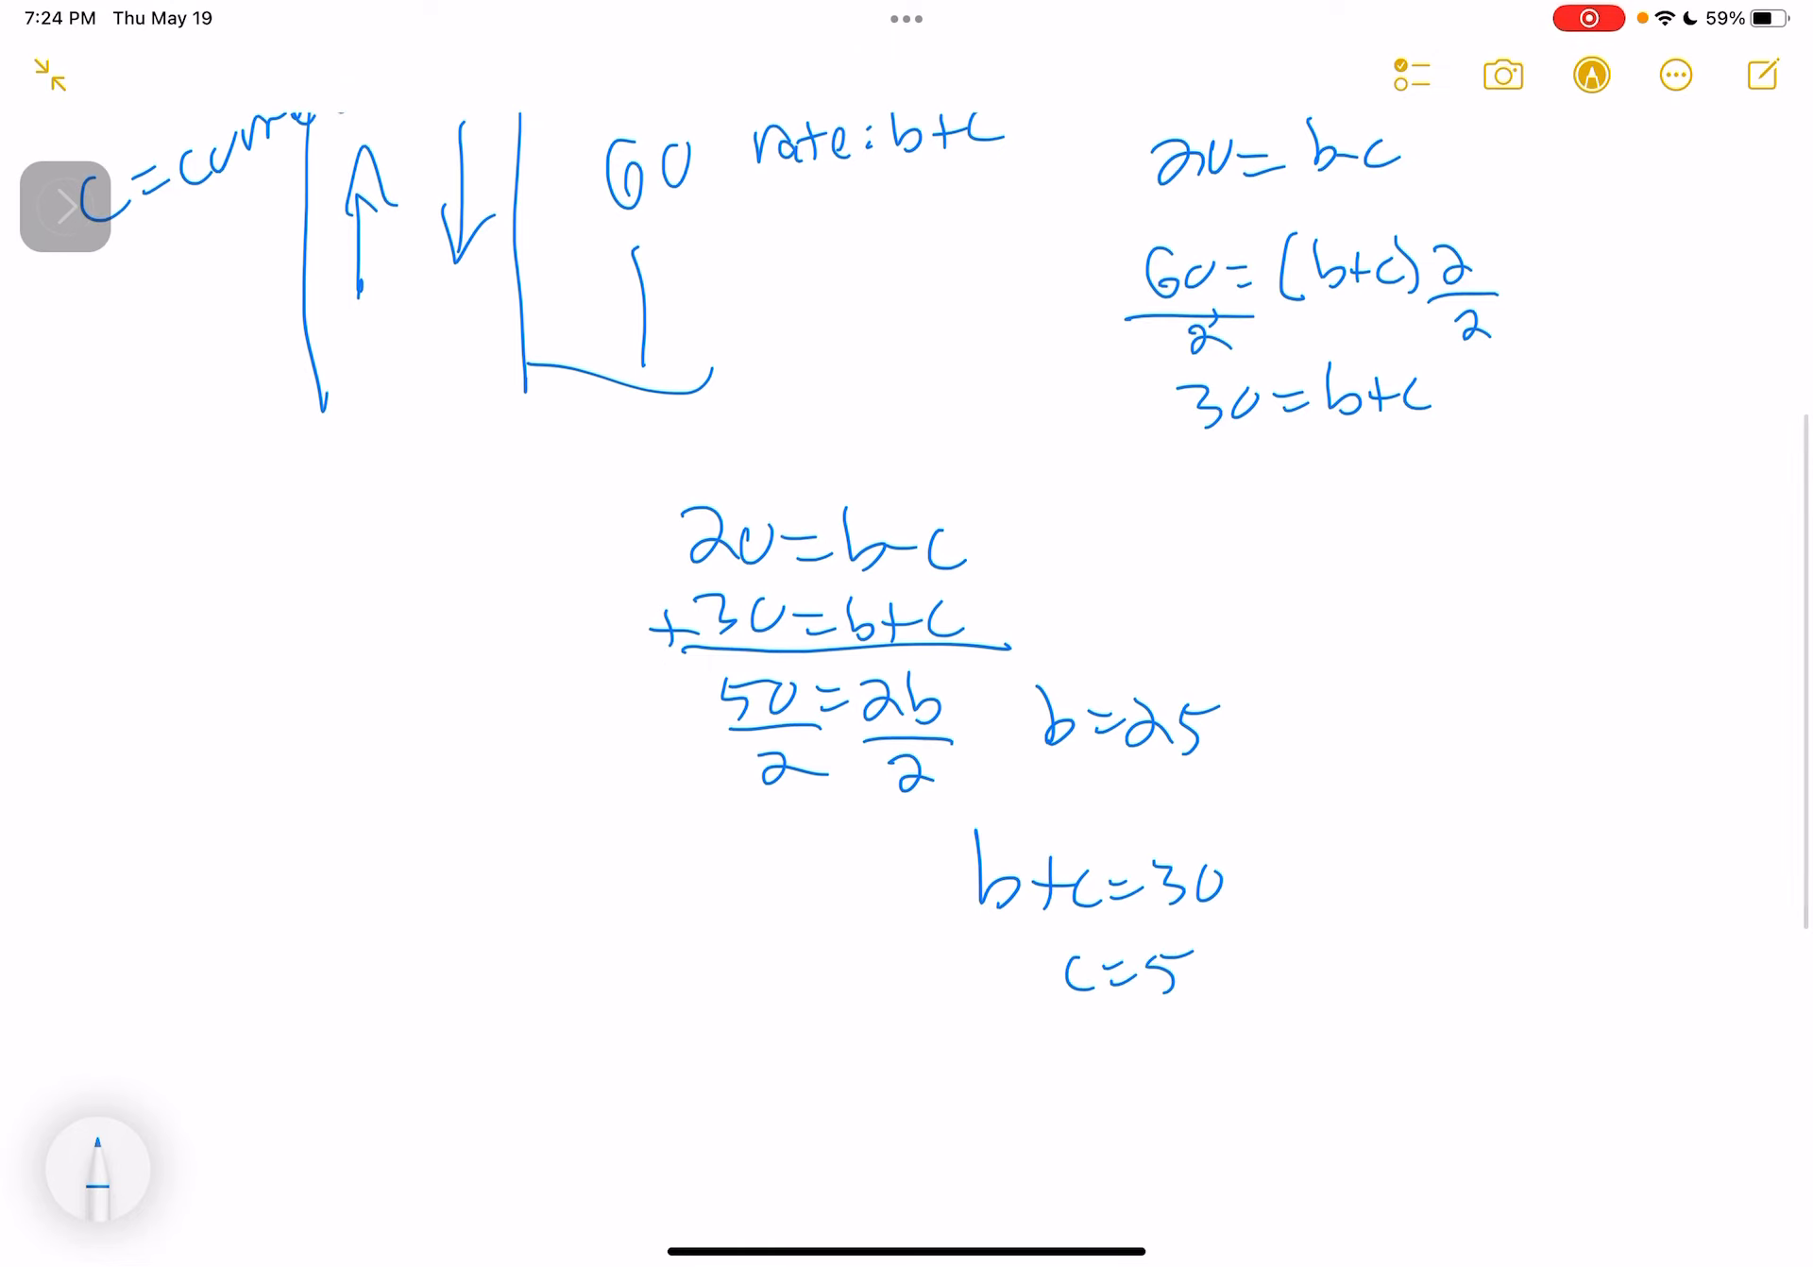
text(Speed of boat in still water: 25)
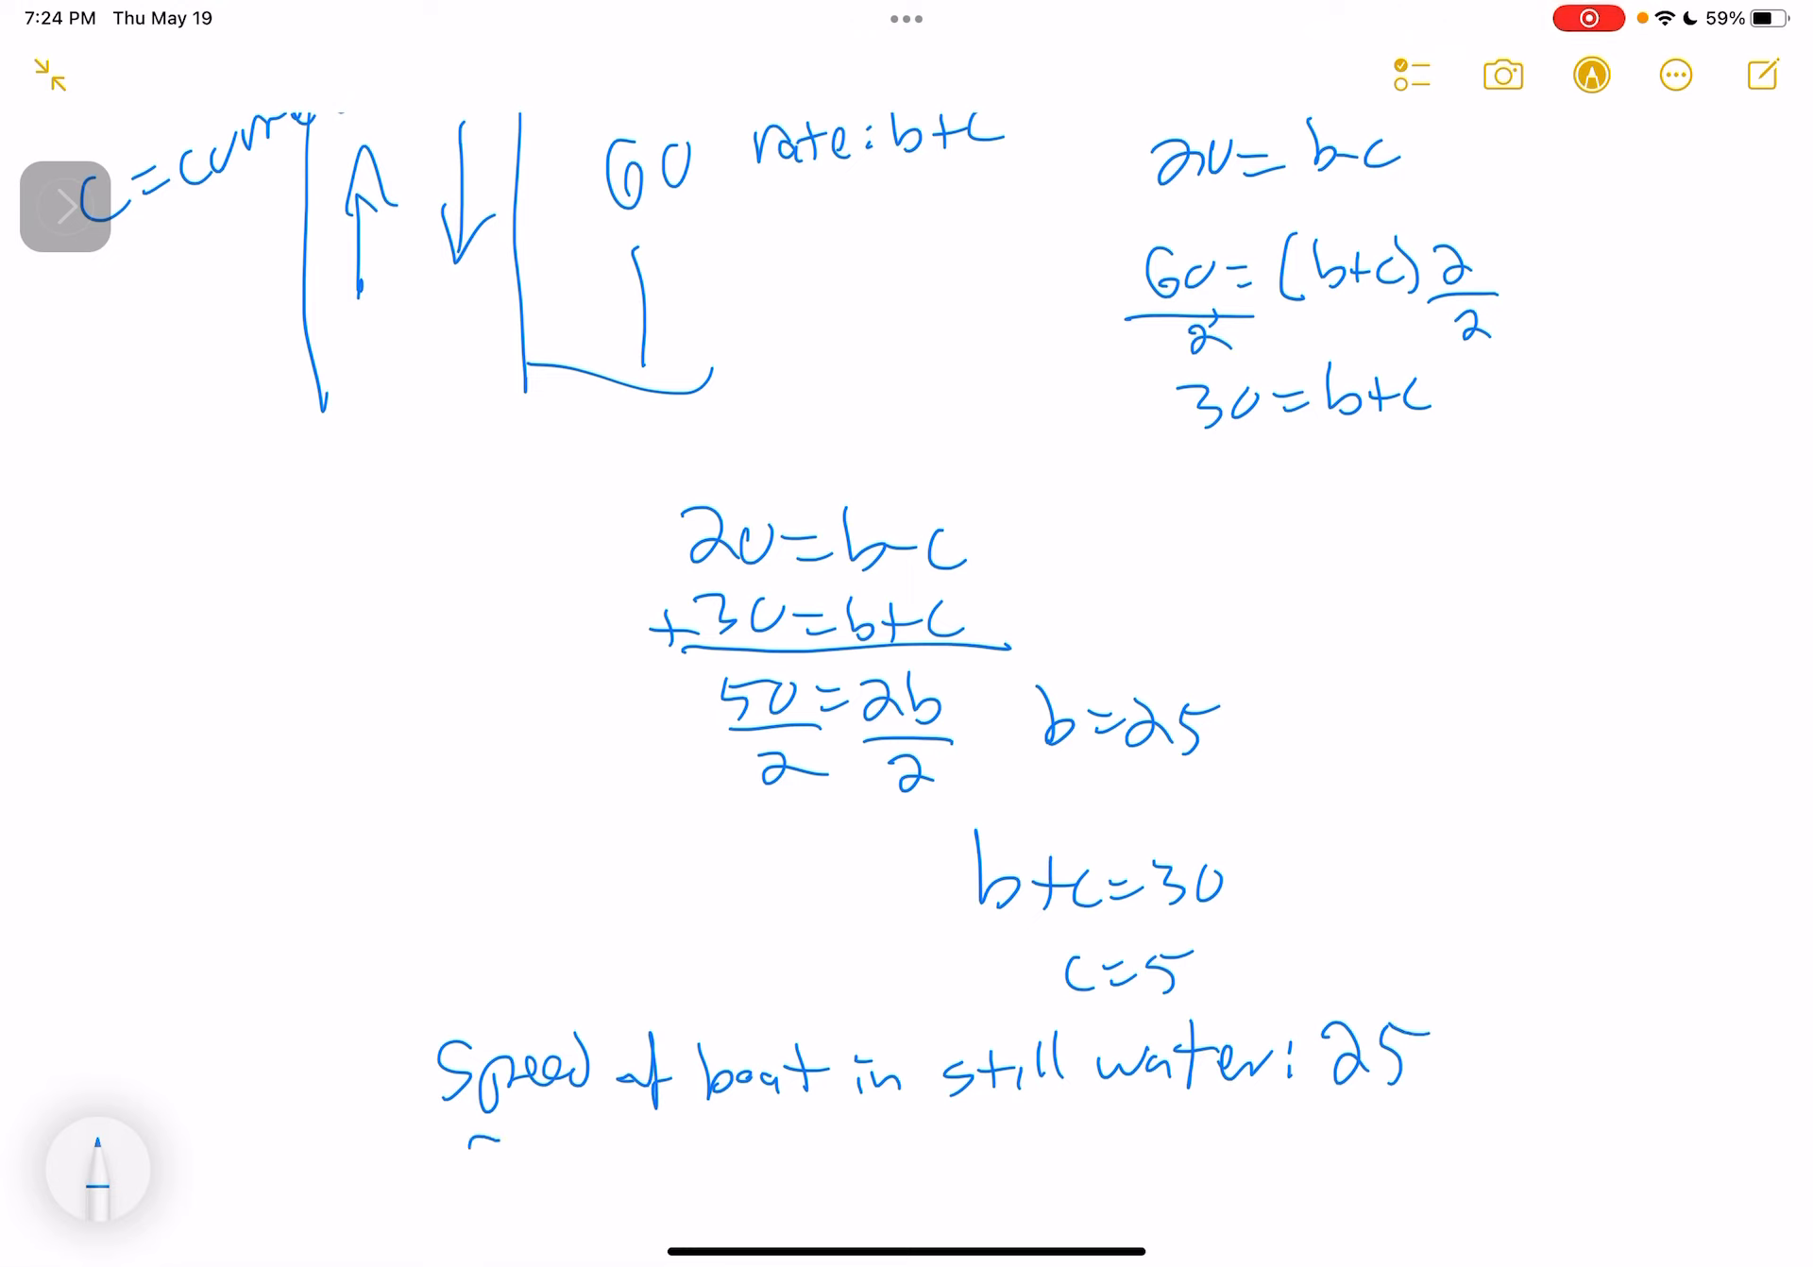
Write the final answers: boat speed 25 miles/hr and current speed 5 miles/hr.
drag(474, 1133, 625, 1139)
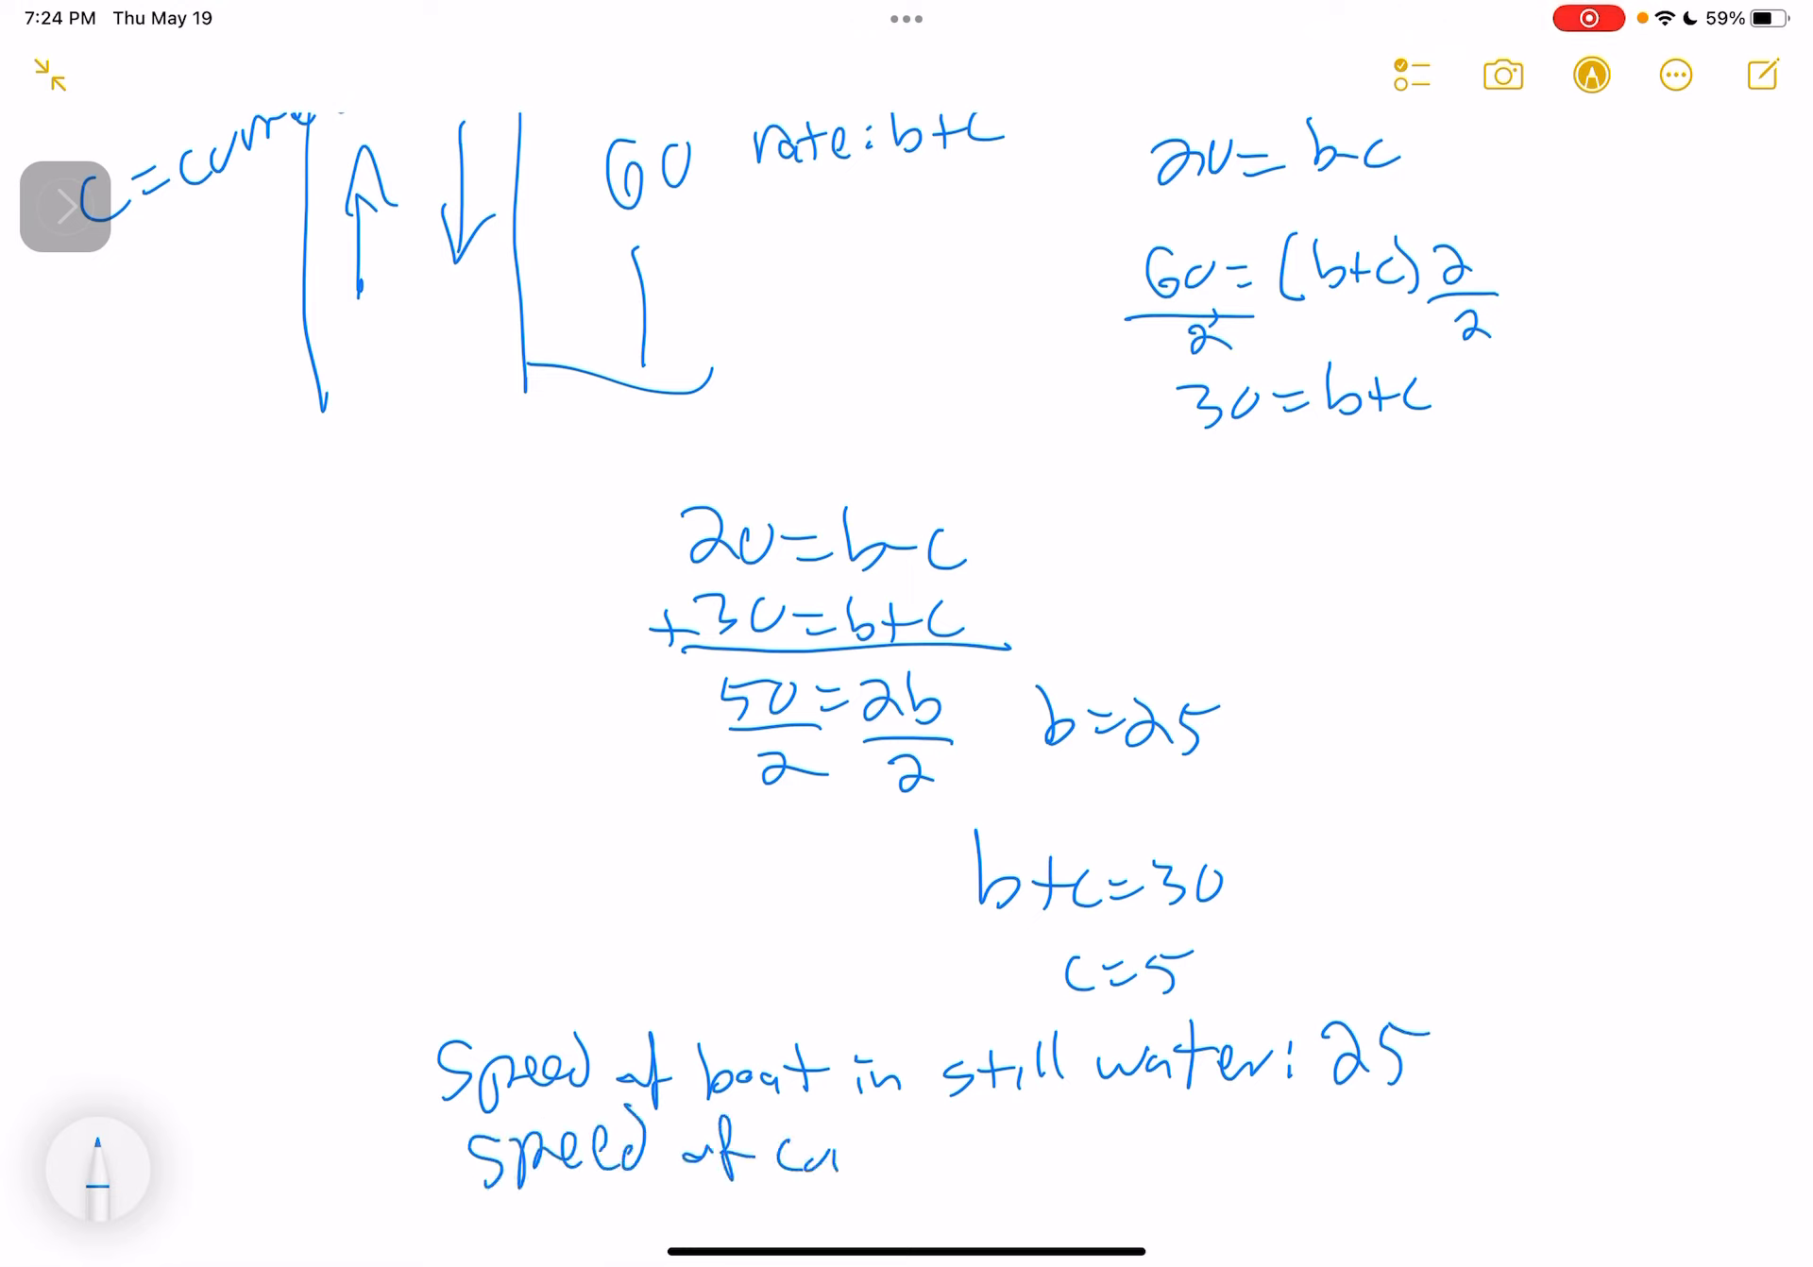
text(current .)
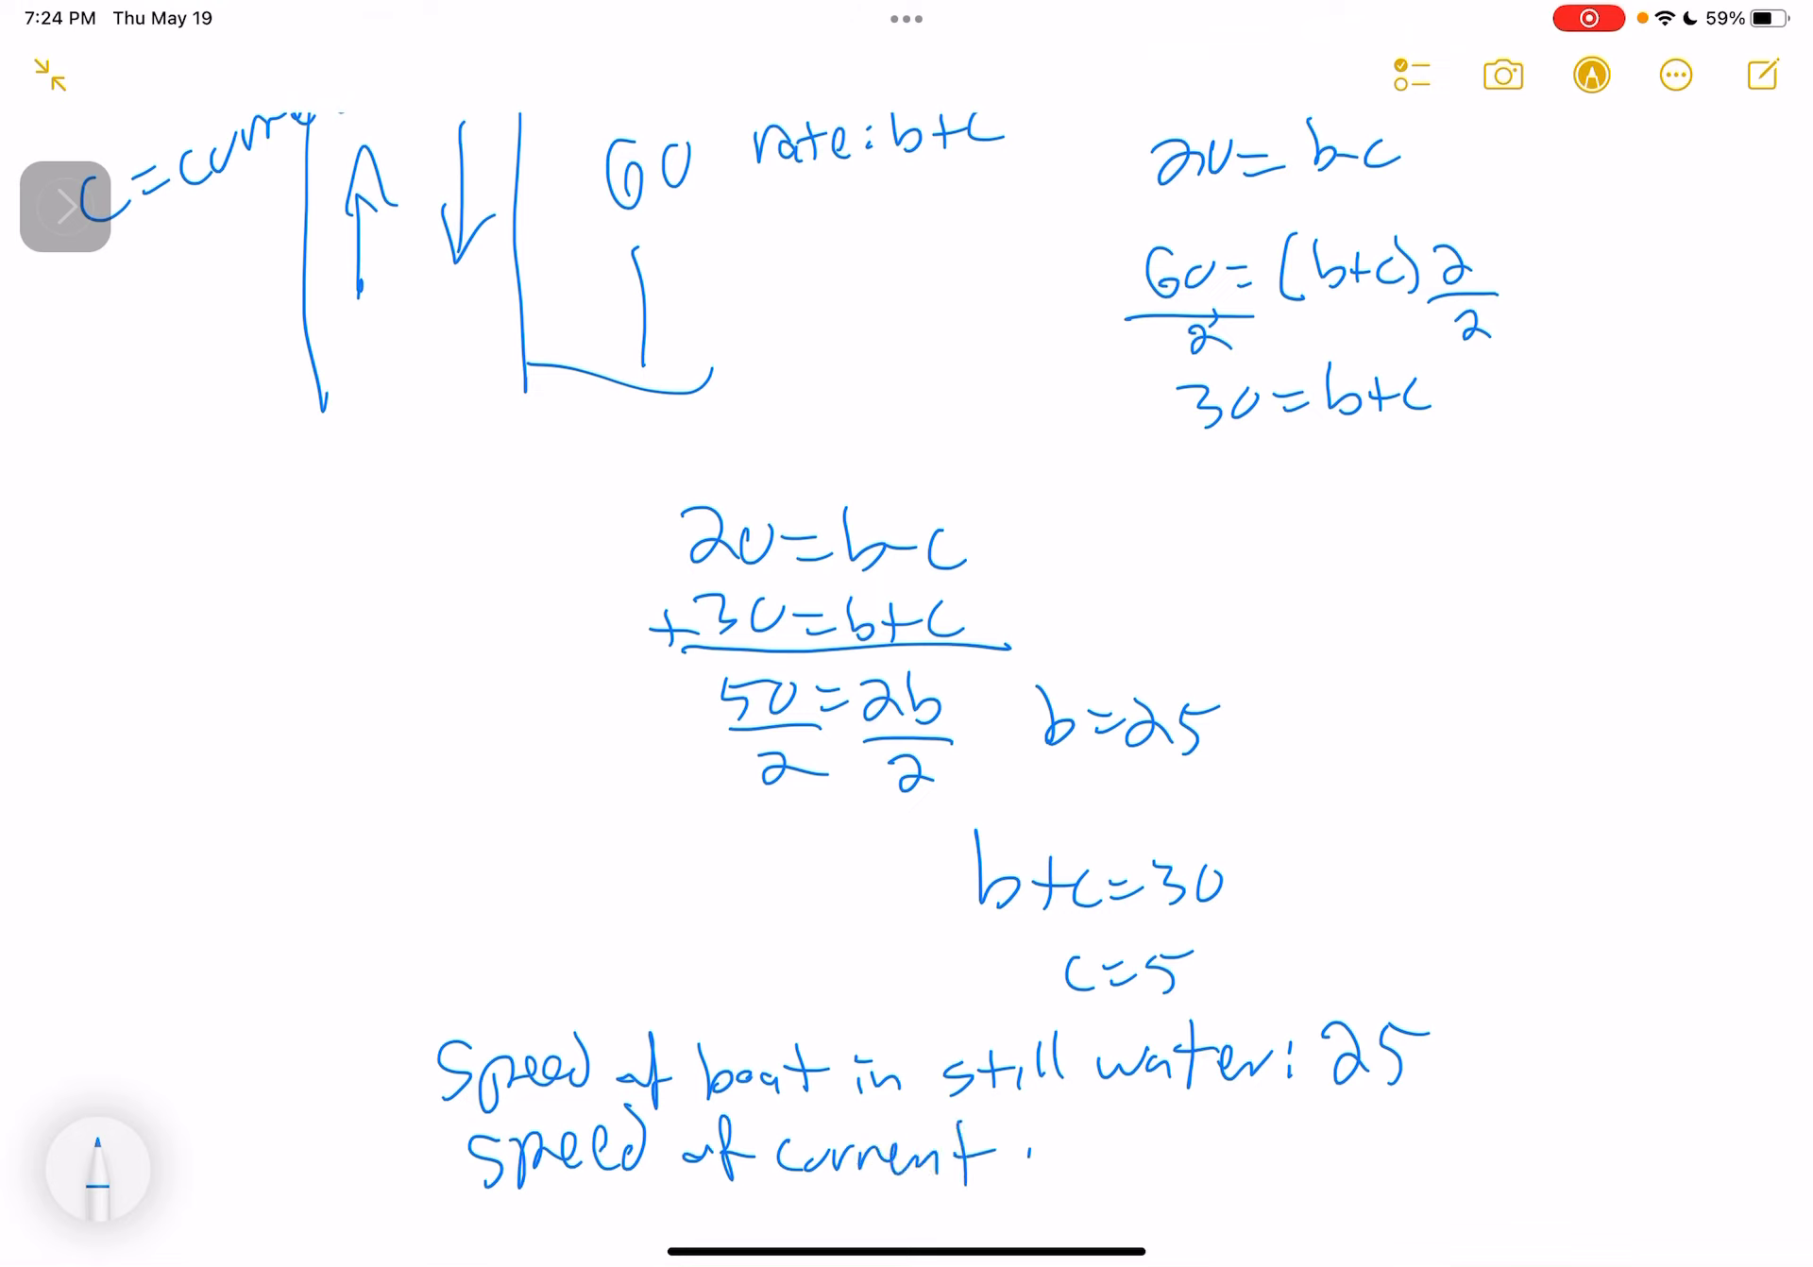
text(is 5)
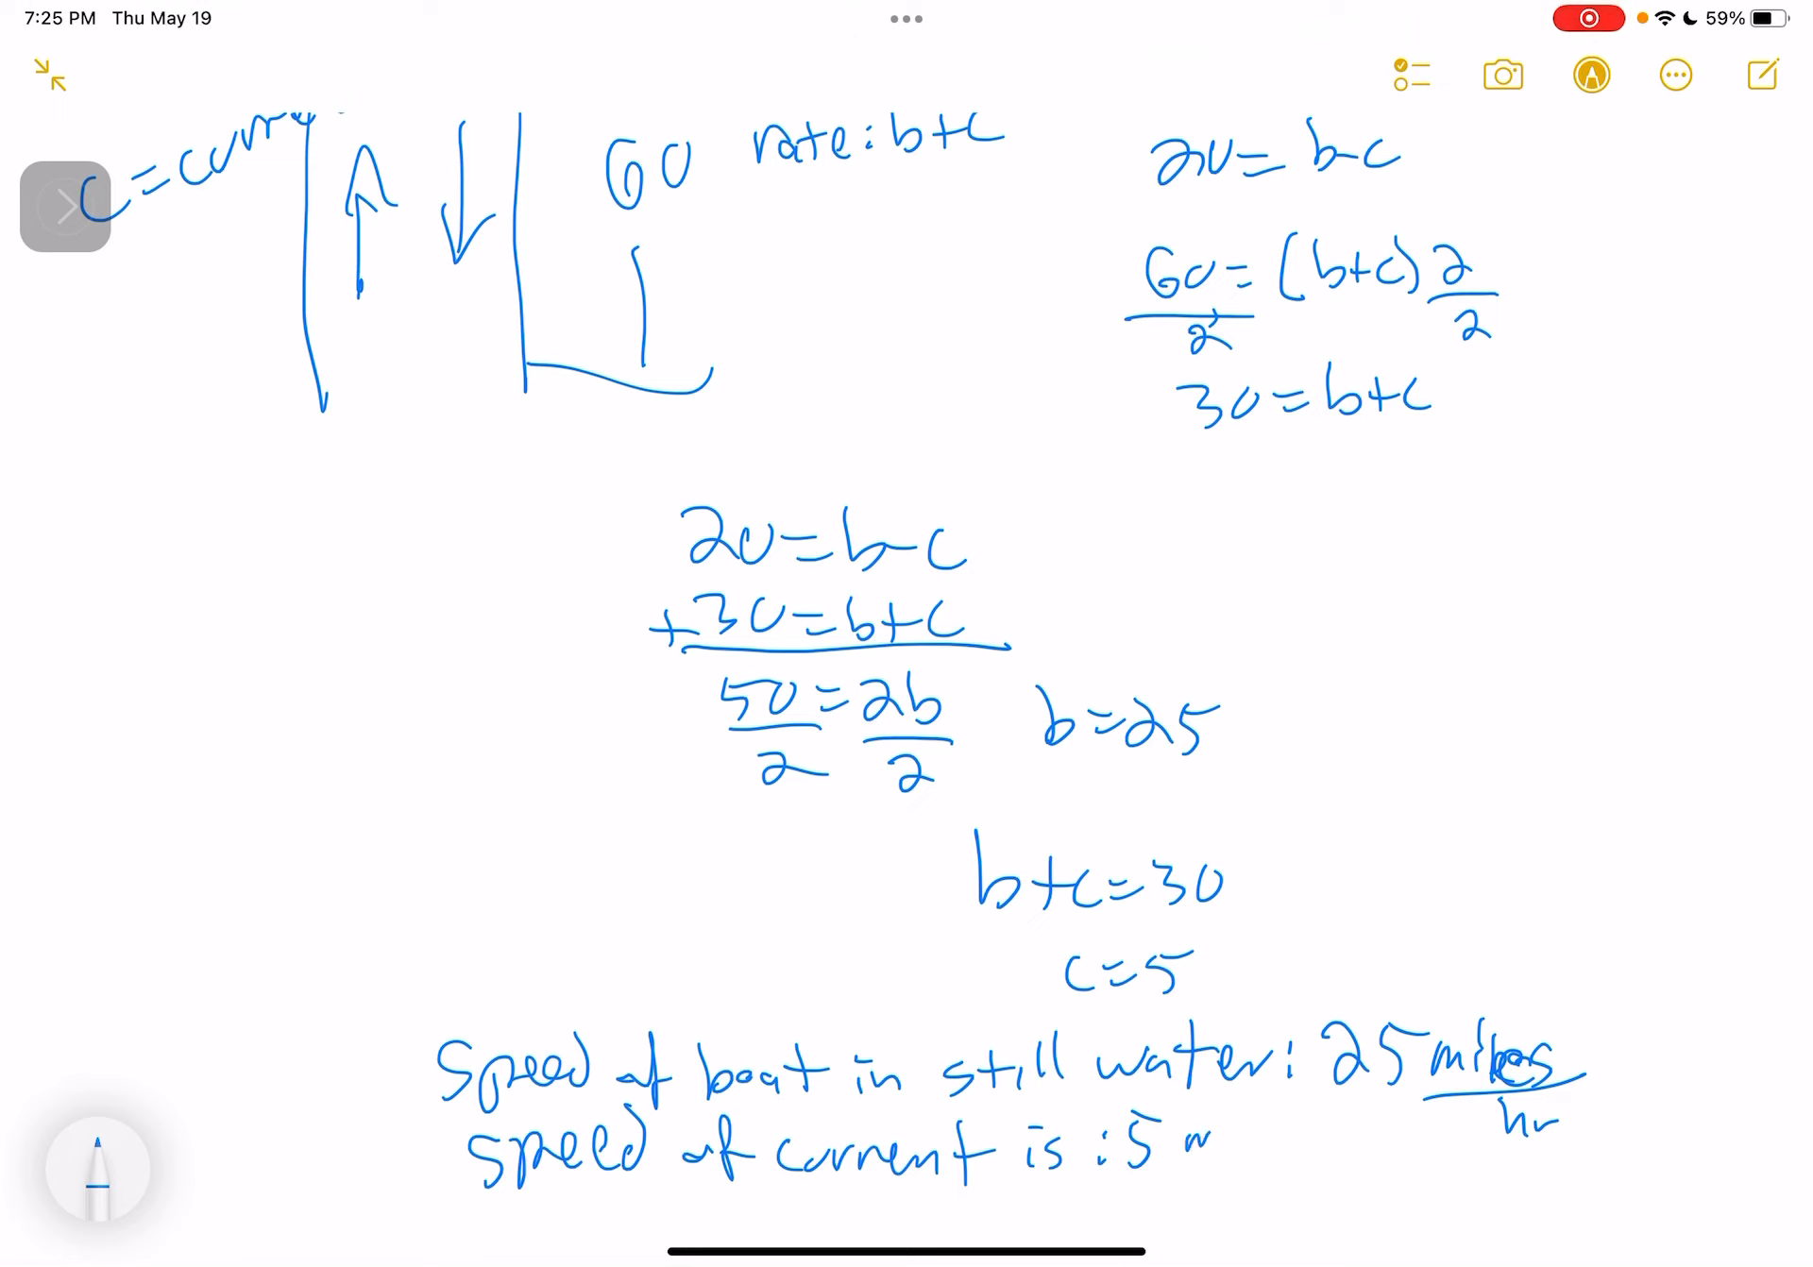
text(miles/hr)
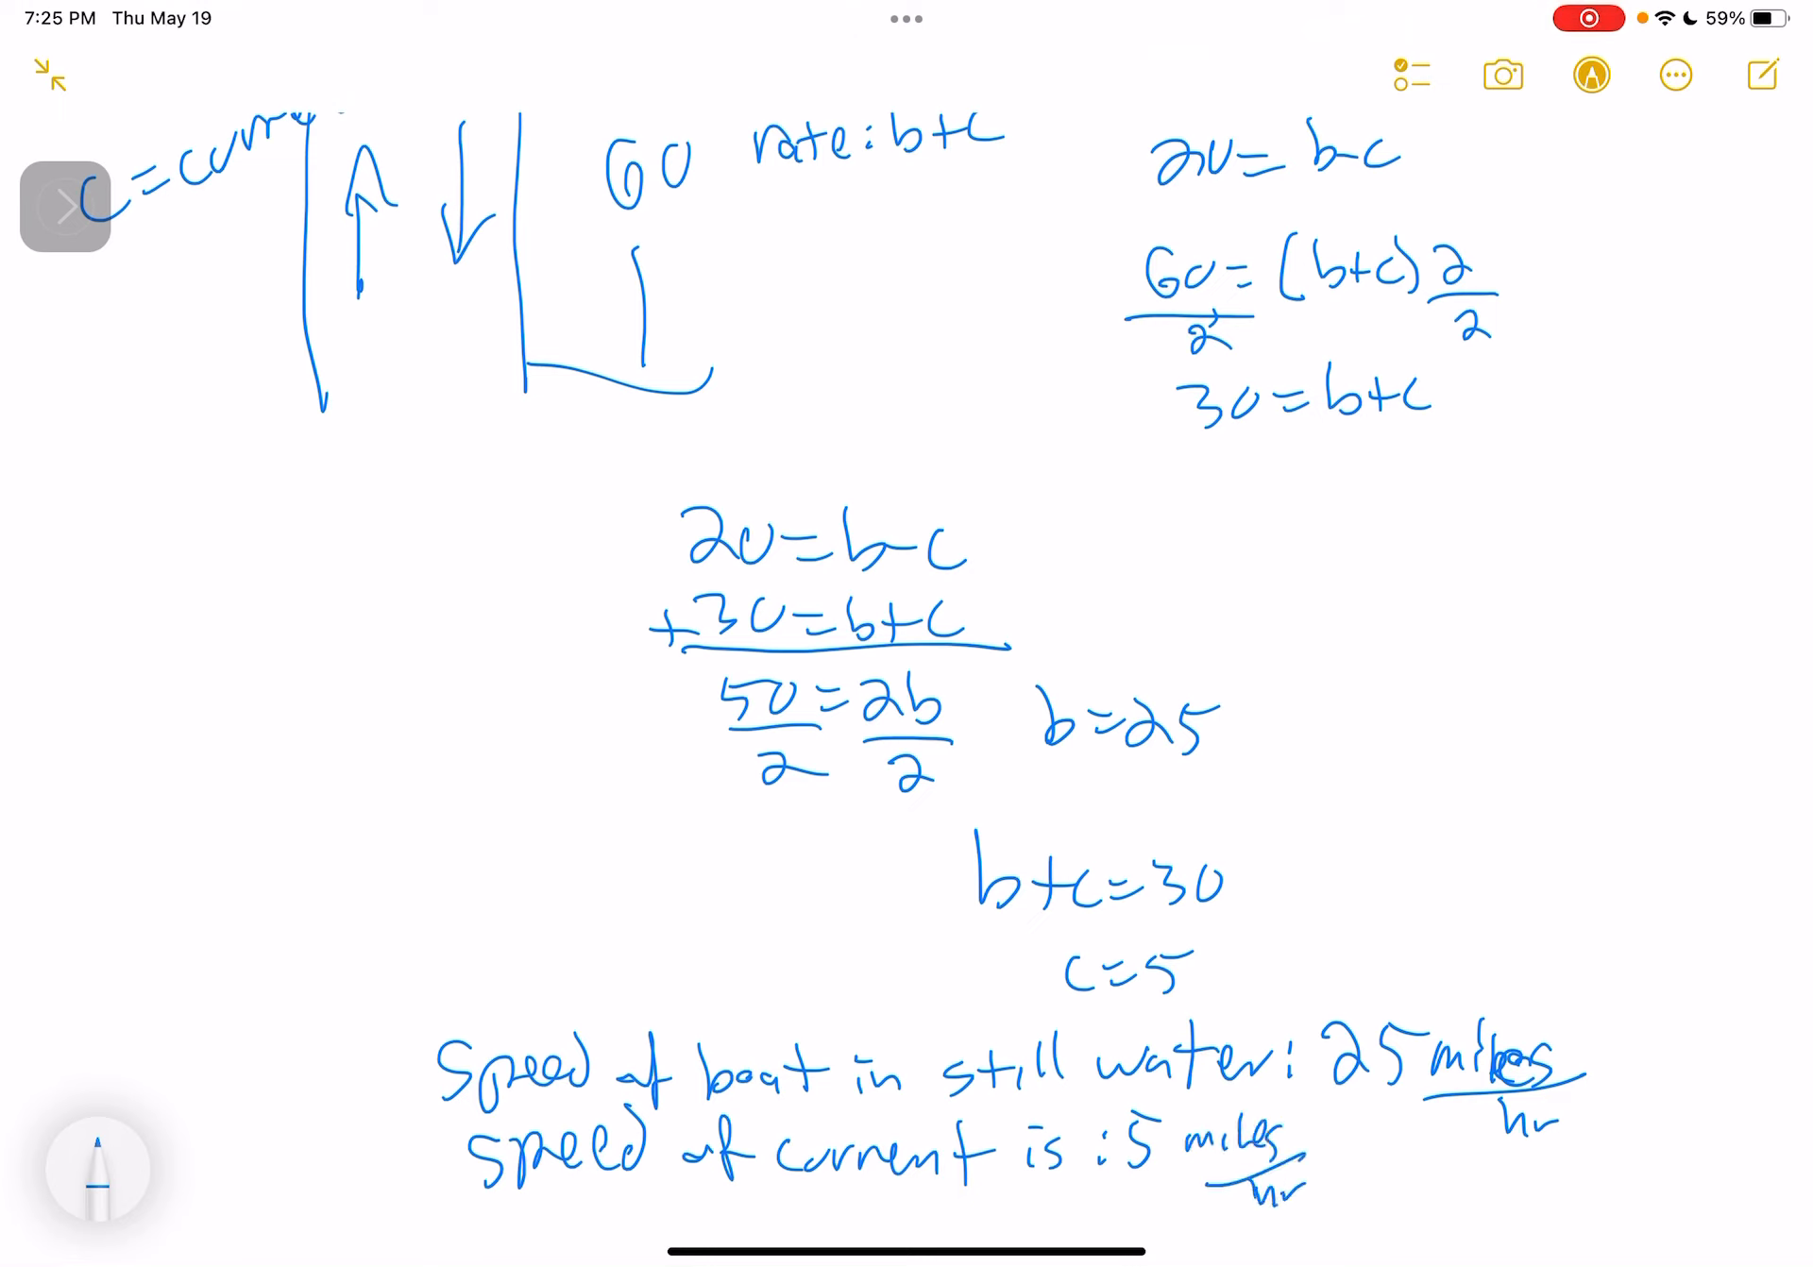
scroll(down, 3)
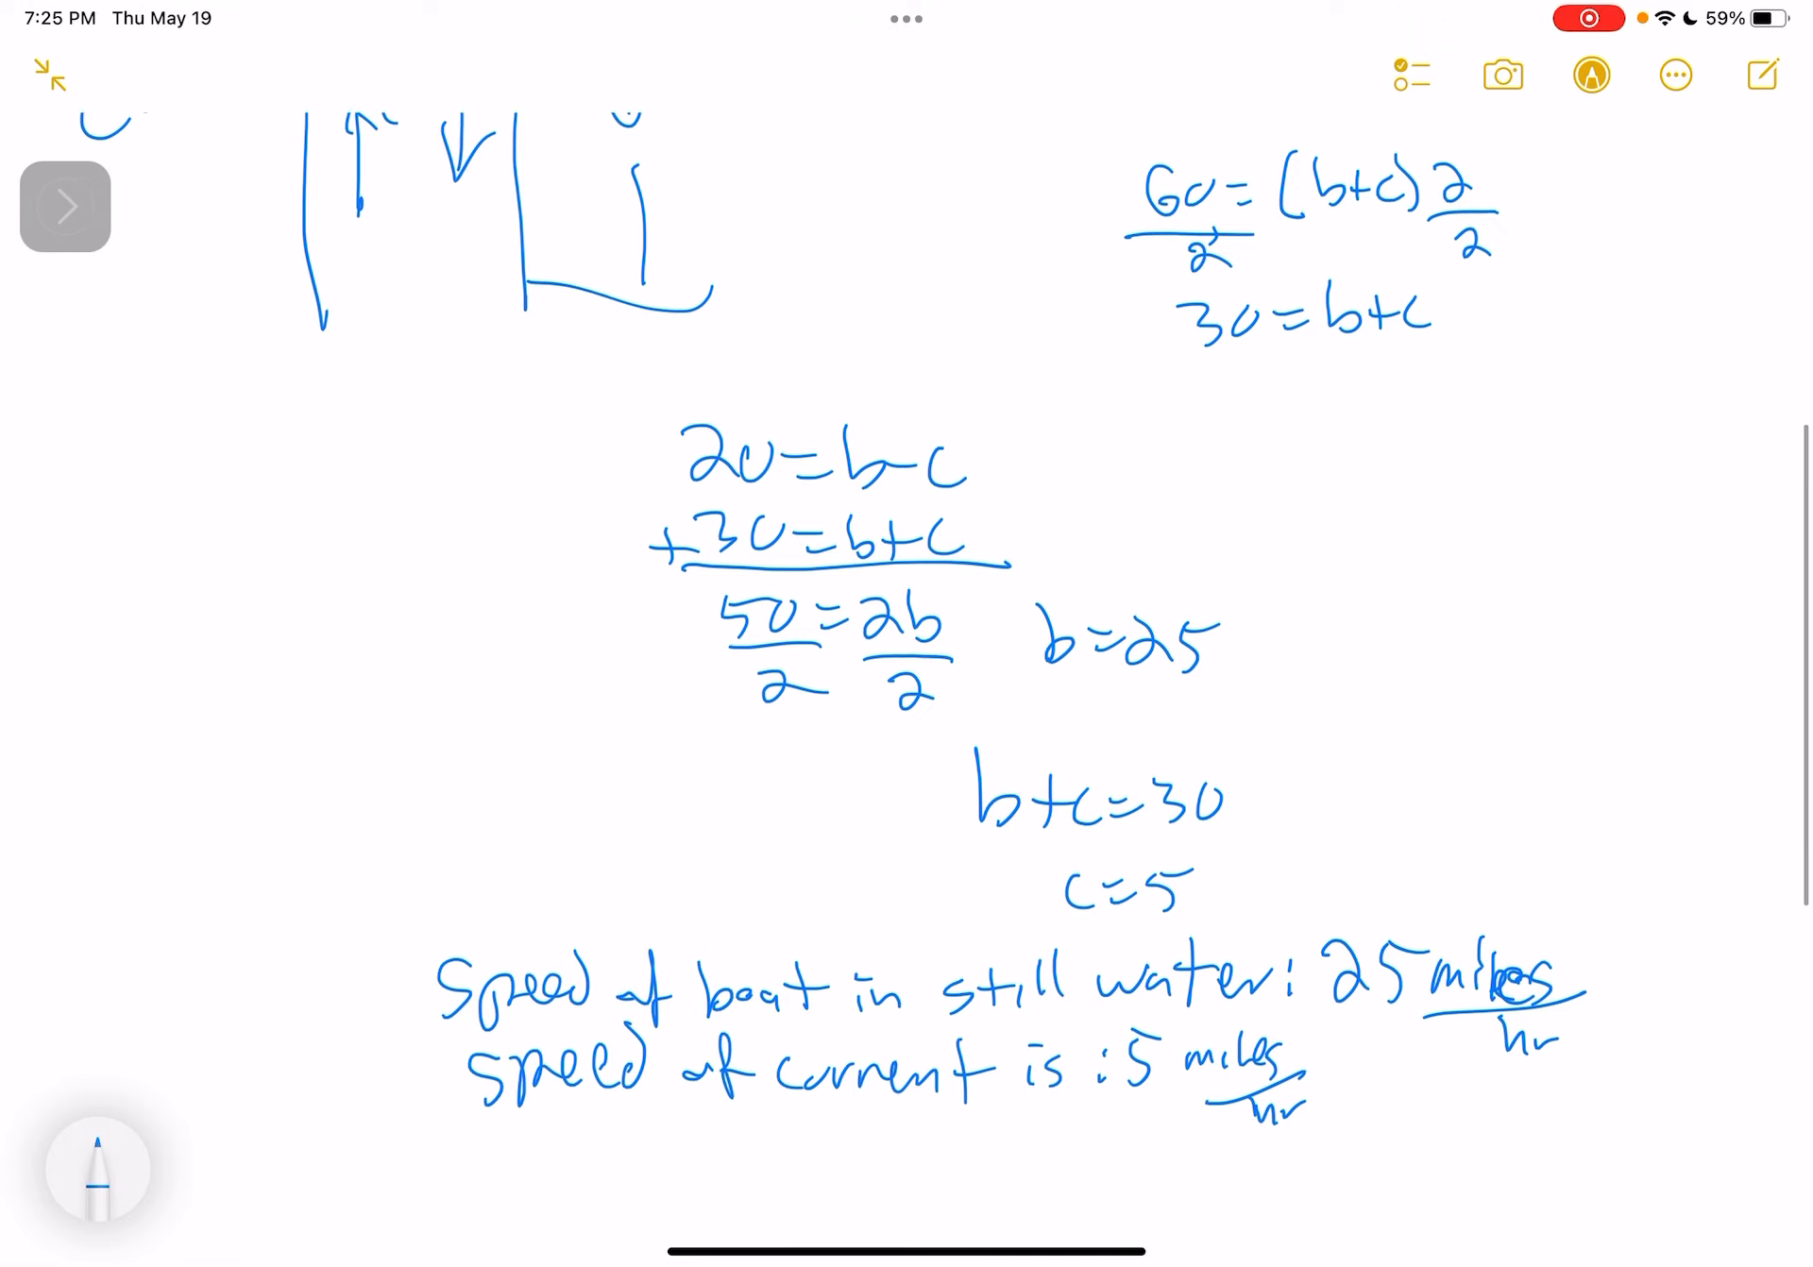